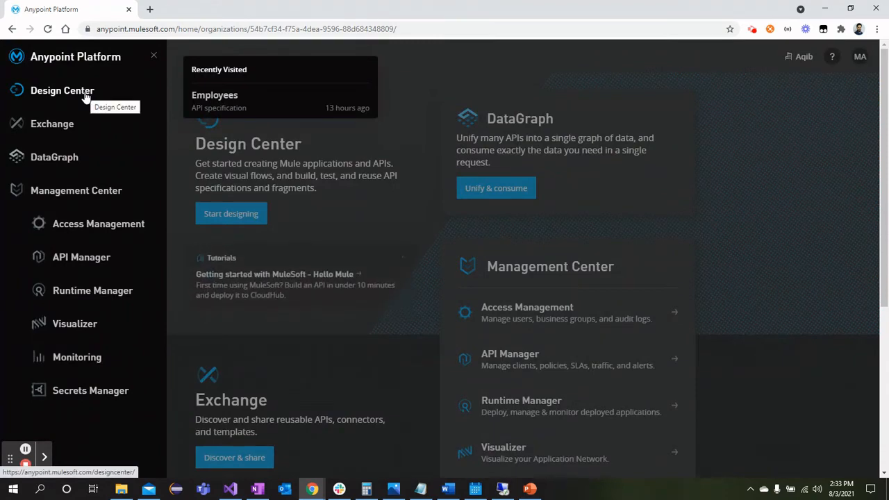
# - Go to Design Center from the left navigation to list the existing projects
pyautogui.click(62, 90)
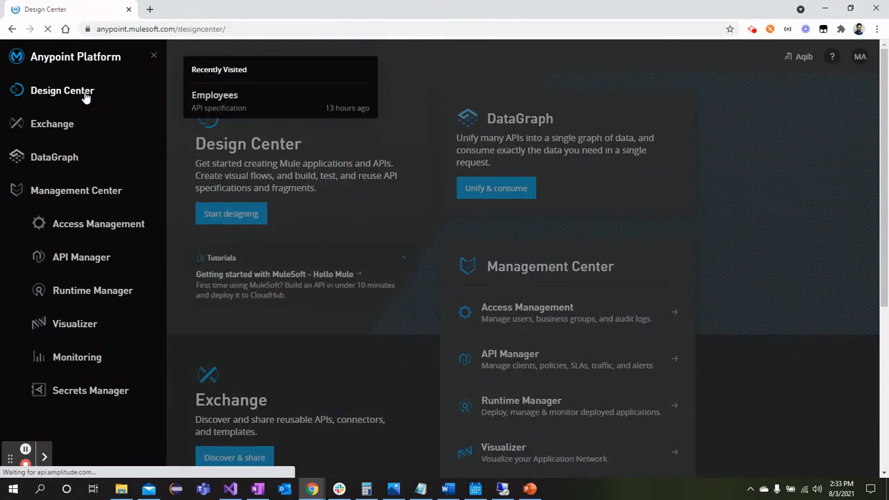
pyautogui.click(62, 90)
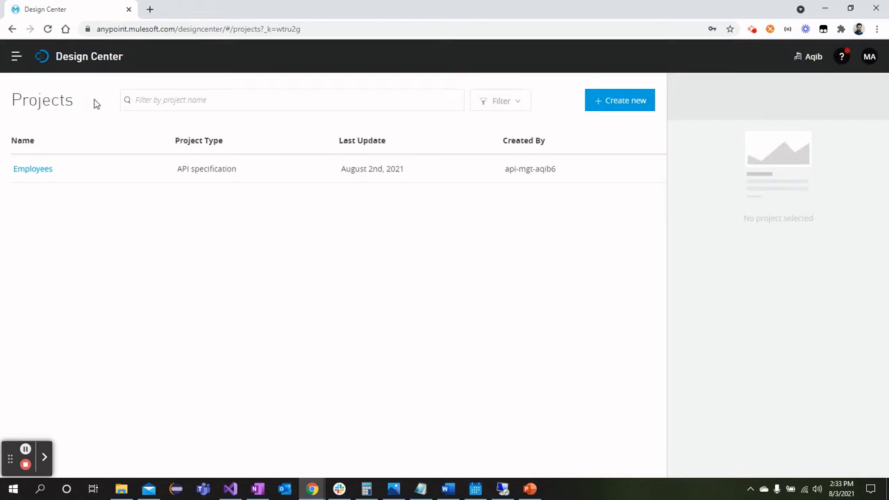
pyautogui.moveTo(602, 107)
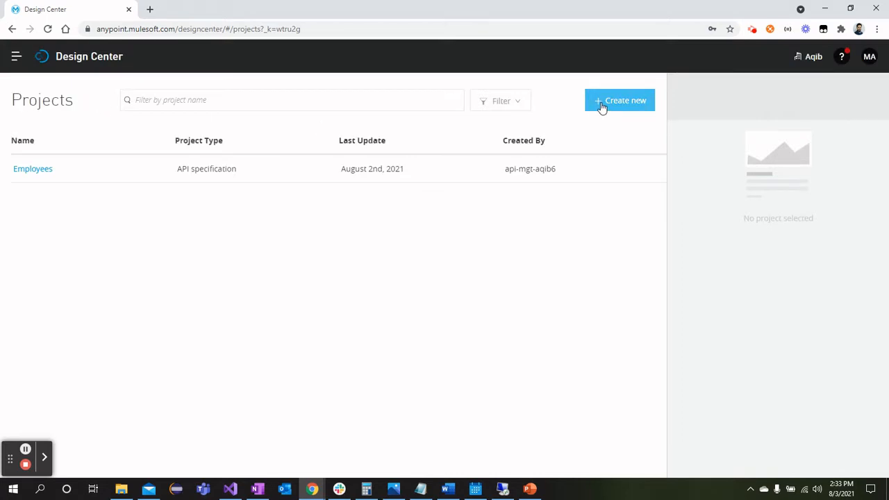
# - Create a new API spec named ProductApi with OAS 3.0 (YAML) as the language
pyautogui.click(619, 100)
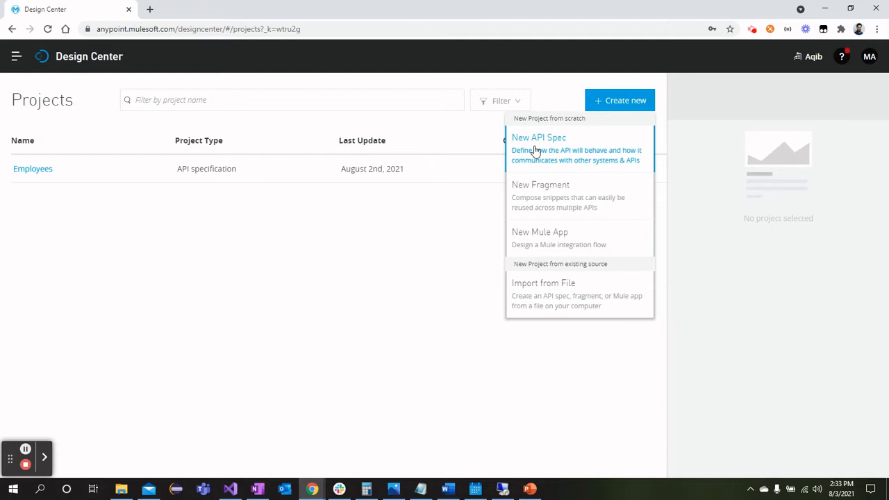
pyautogui.click(538, 138)
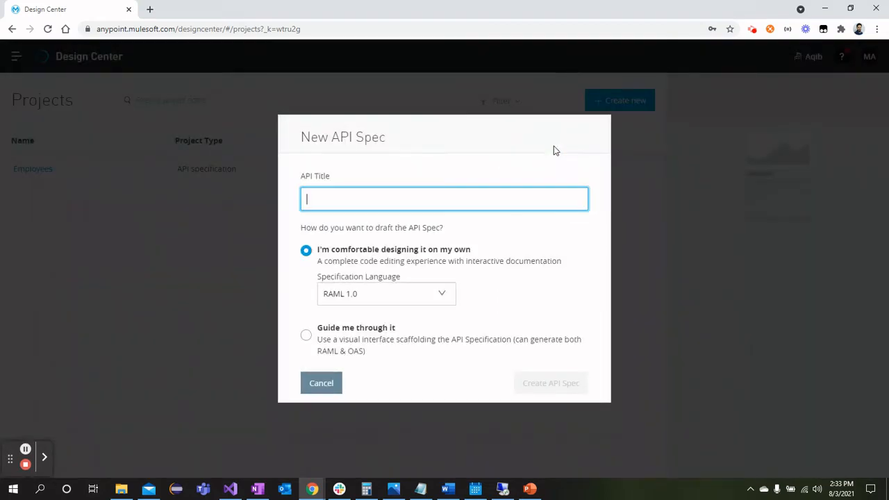
pyautogui.write('ProductApi')
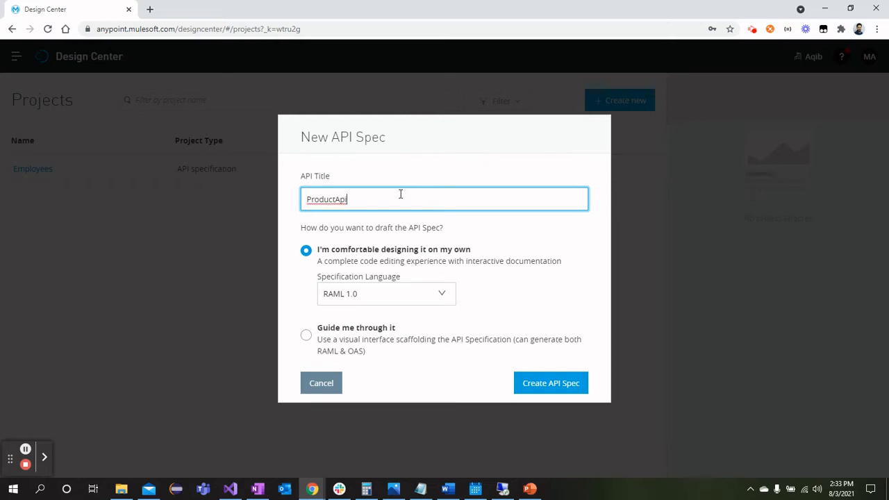
pyautogui.click(385, 294)
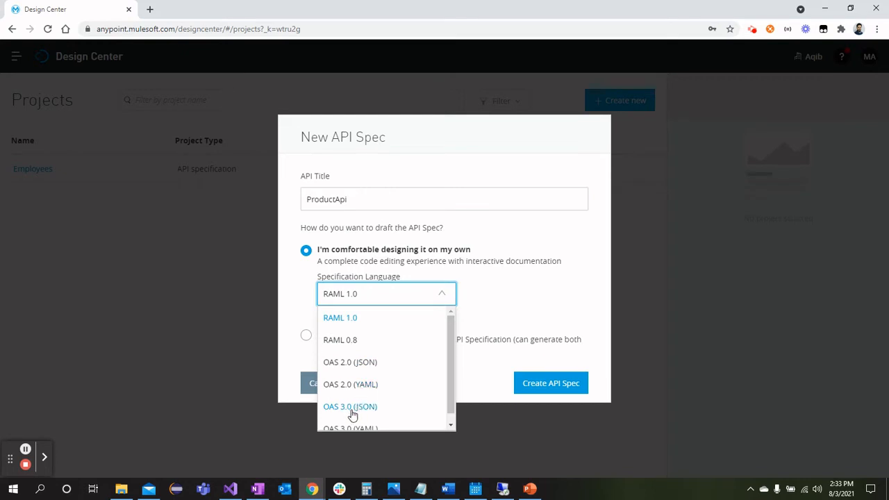
pyautogui.moveTo(359, 415)
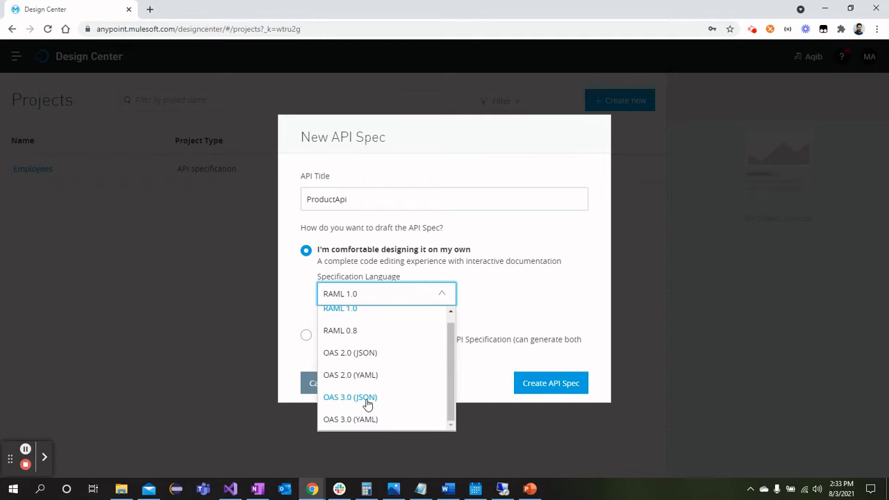
pyautogui.moveTo(357, 408)
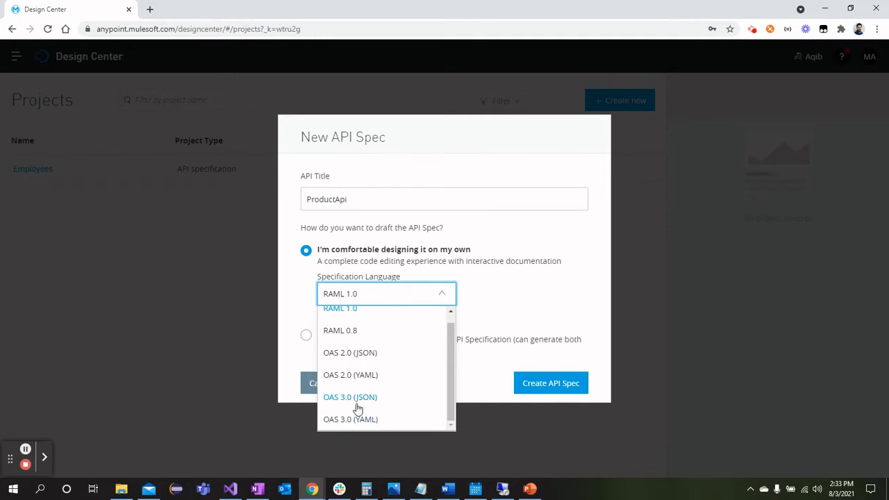
pyautogui.moveTo(367, 424)
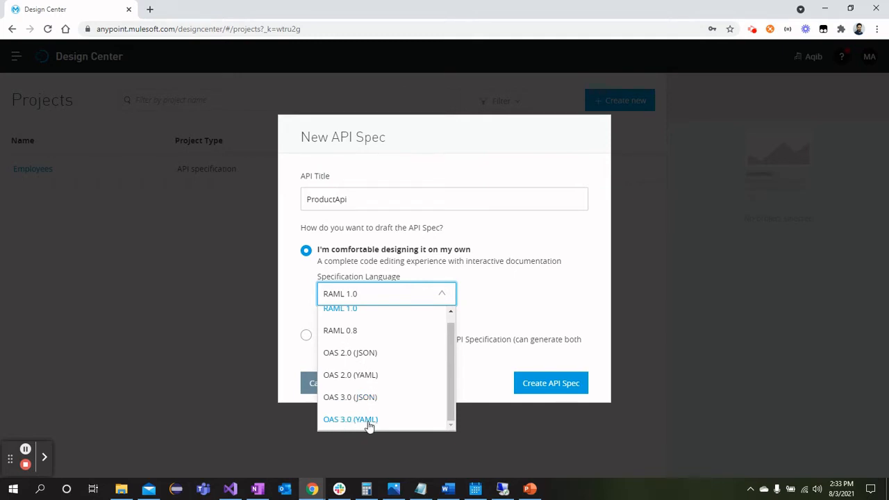
pyautogui.click(349, 419)
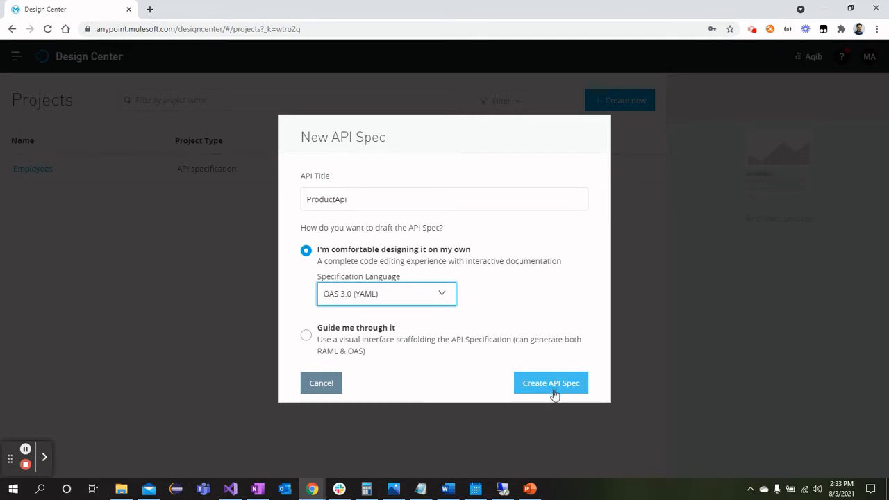
pyautogui.click(551, 383)
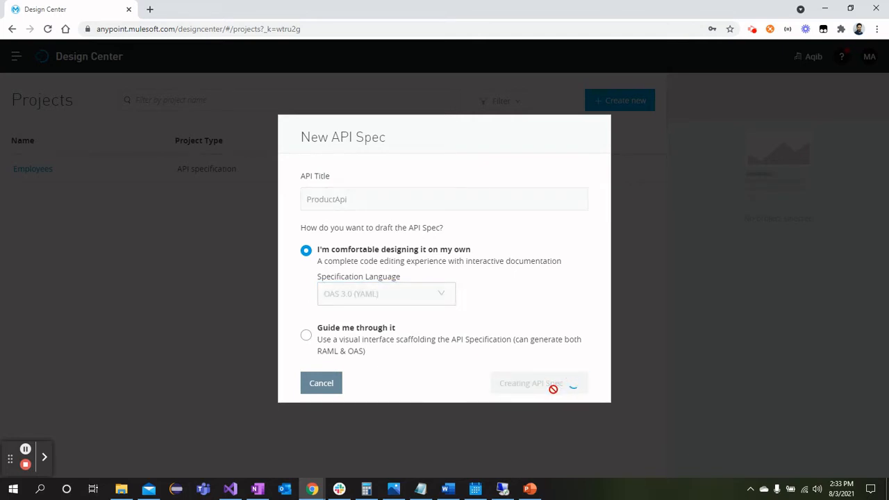
pyautogui.click(551, 383)
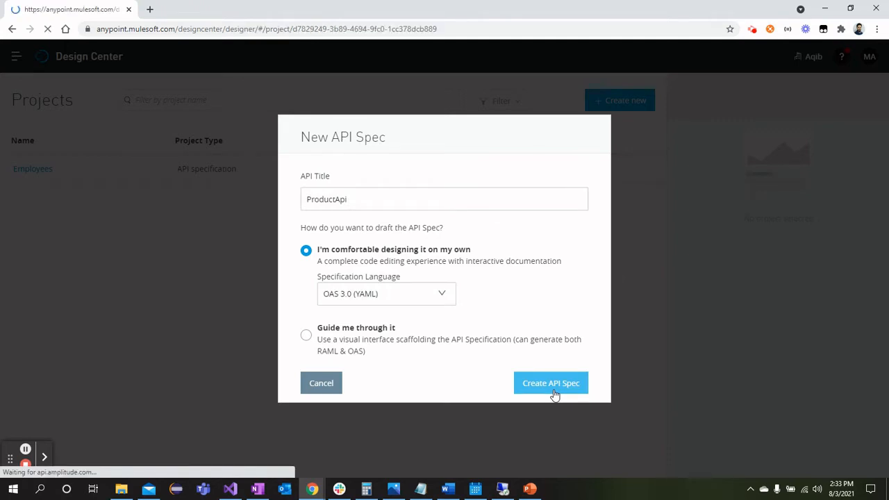
# - Replace the empty paths braces with a /products GET returning a 200 example list of three products
pyautogui.click(551, 382)
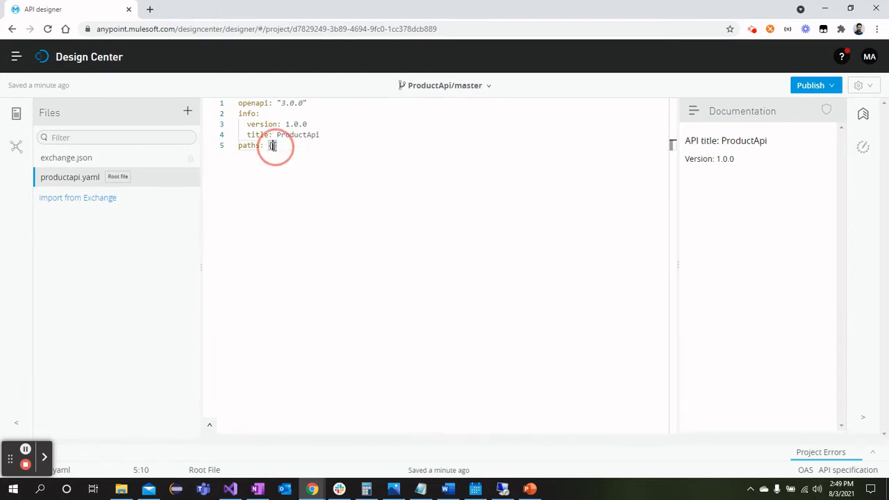
pyautogui.write('{}')
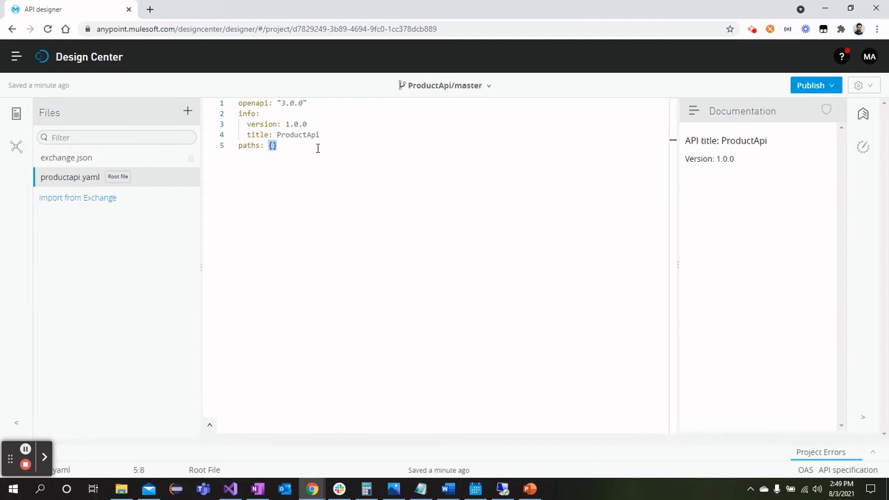
pyautogui.press('Backspace')
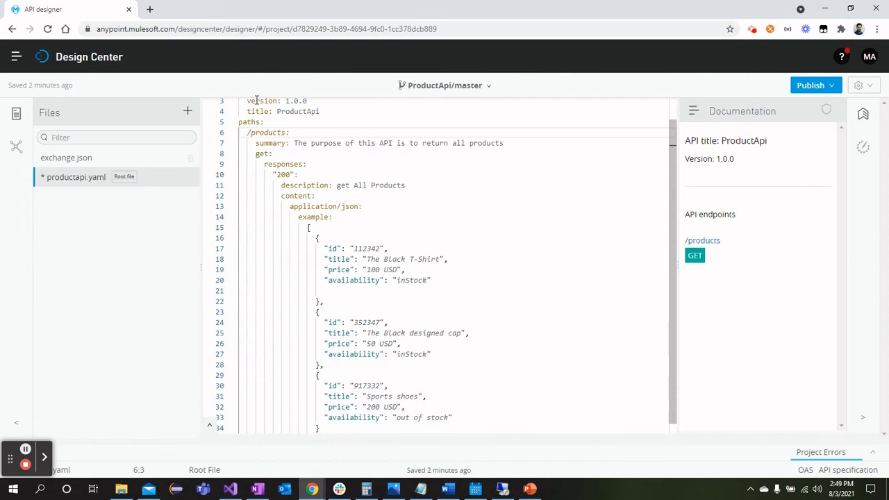
# - Review productapi.yaml and save it so the /products GET definition is kept
pyautogui.scroll(3)
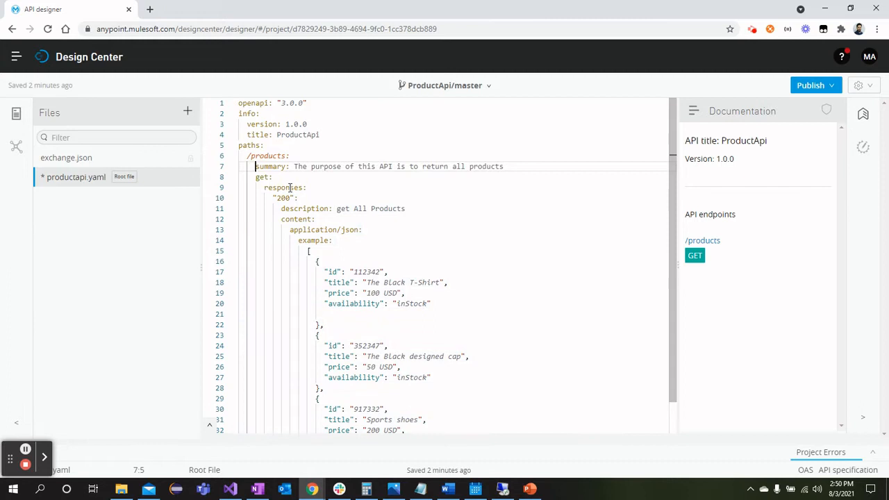
pyautogui.moveTo(283, 198)
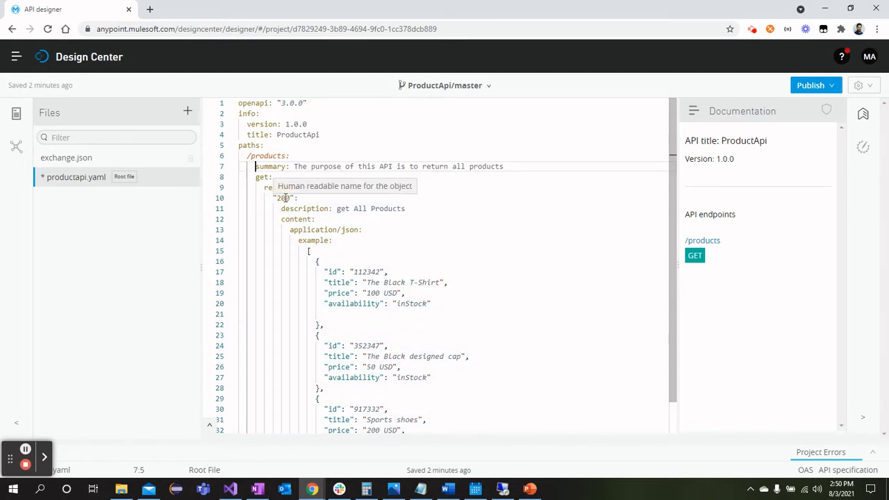
pyautogui.click(416, 208)
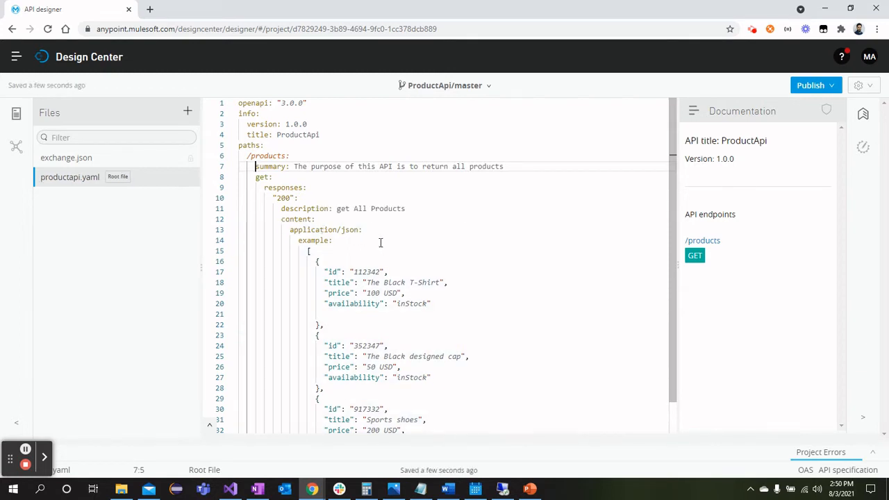
pyautogui.moveTo(372, 233)
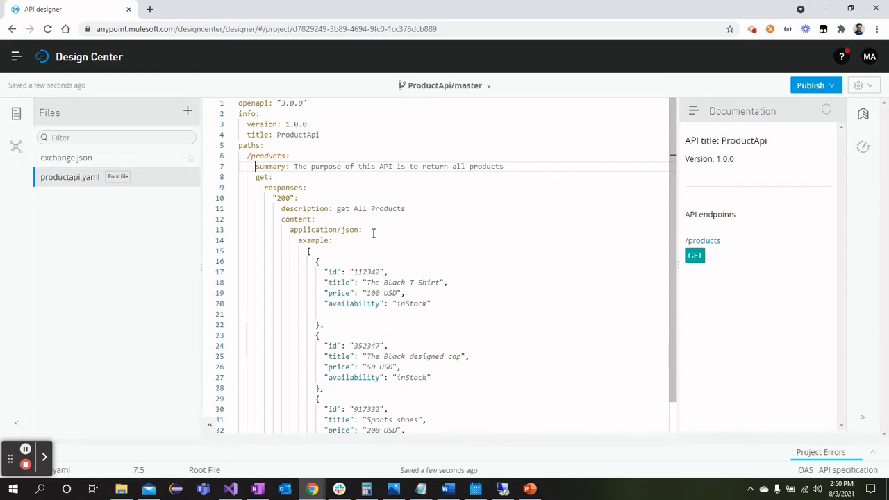
pyautogui.scroll(-3)
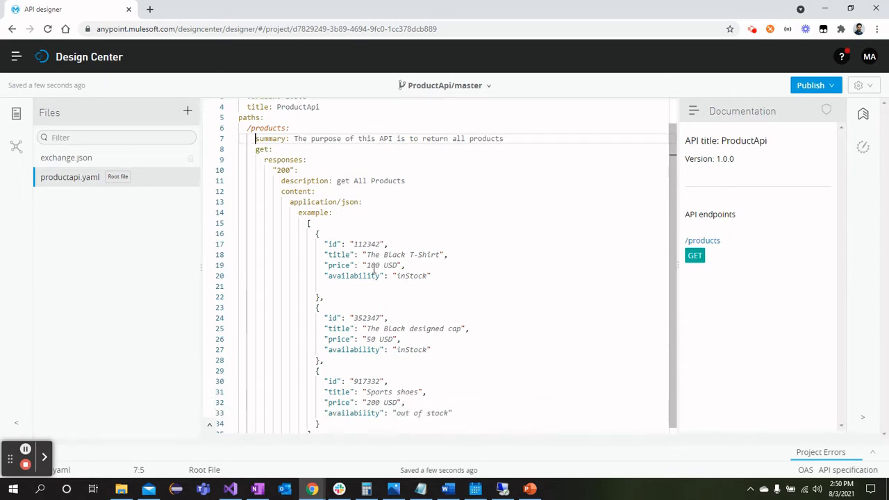
pyautogui.scroll(-3)
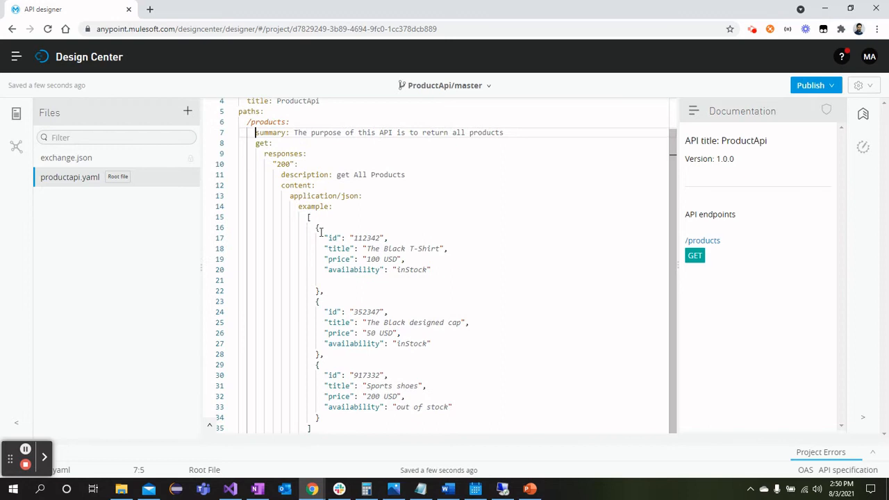
pyautogui.moveTo(389, 396)
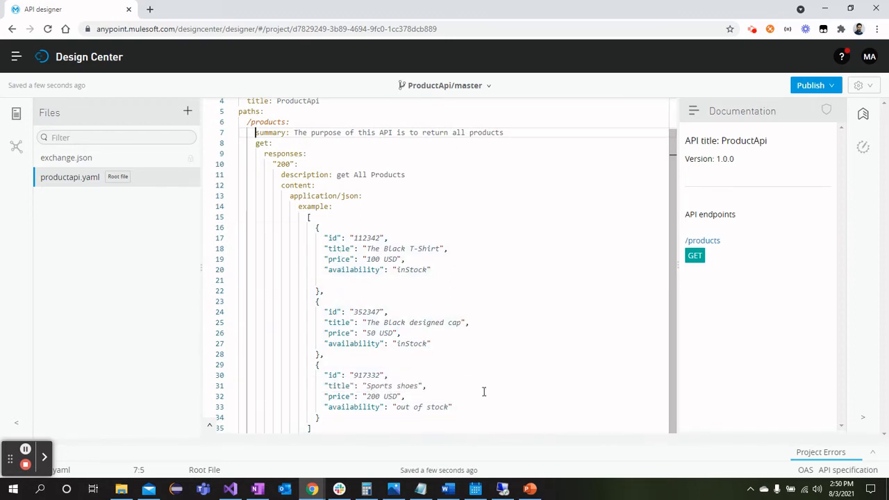
pyautogui.moveTo(705, 243)
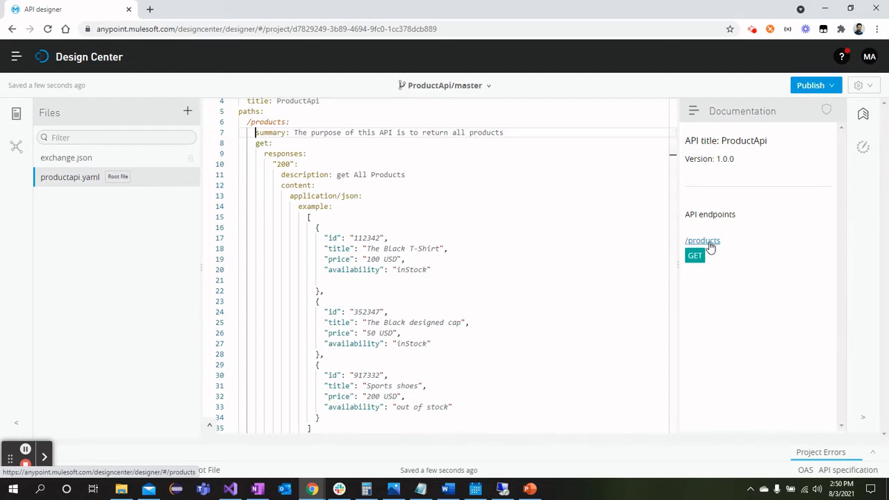
pyautogui.moveTo(706, 246)
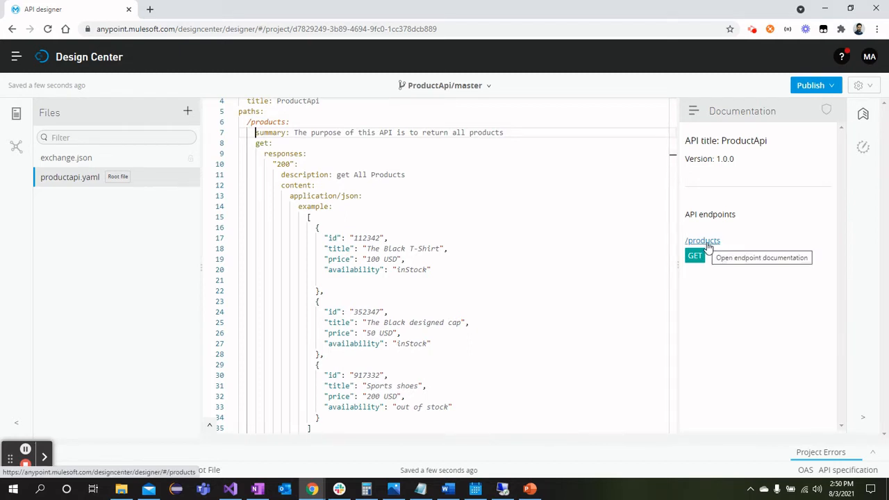
# - Send a mock GET /products from the documentation panel and receive 200 OK with three products
pyautogui.click(702, 240)
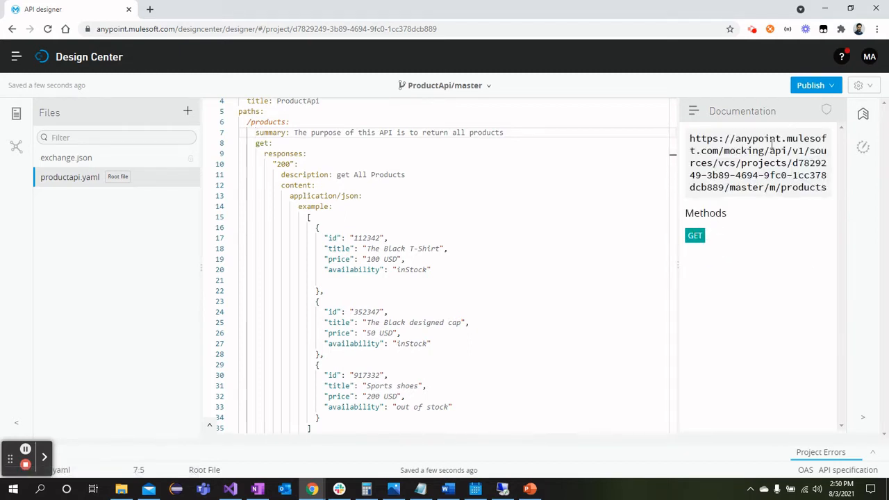
pyautogui.click(695, 234)
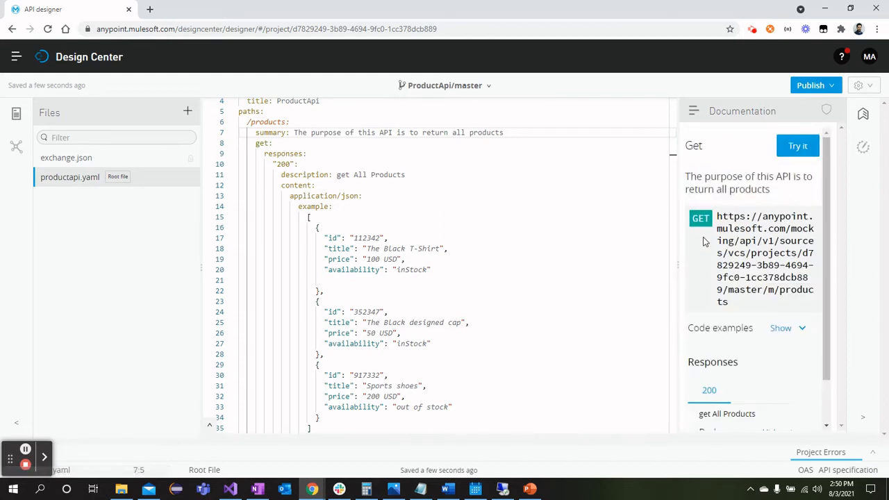
pyautogui.click(797, 146)
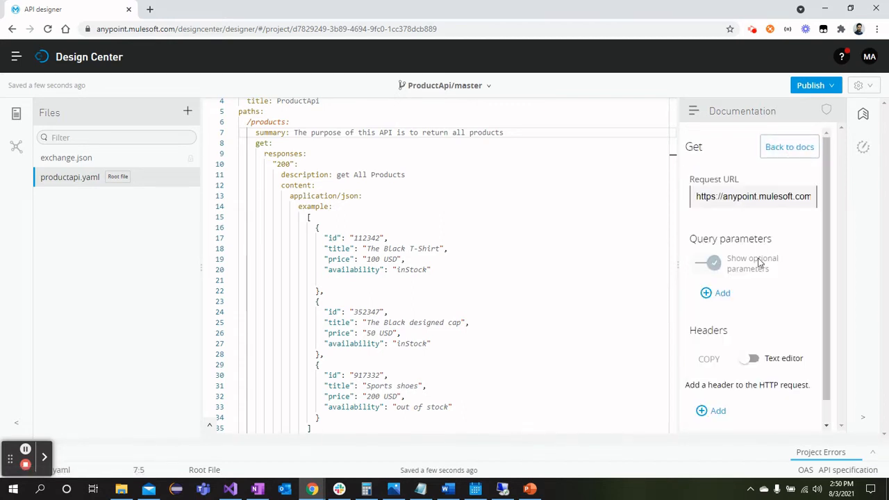
pyautogui.scroll(-3)
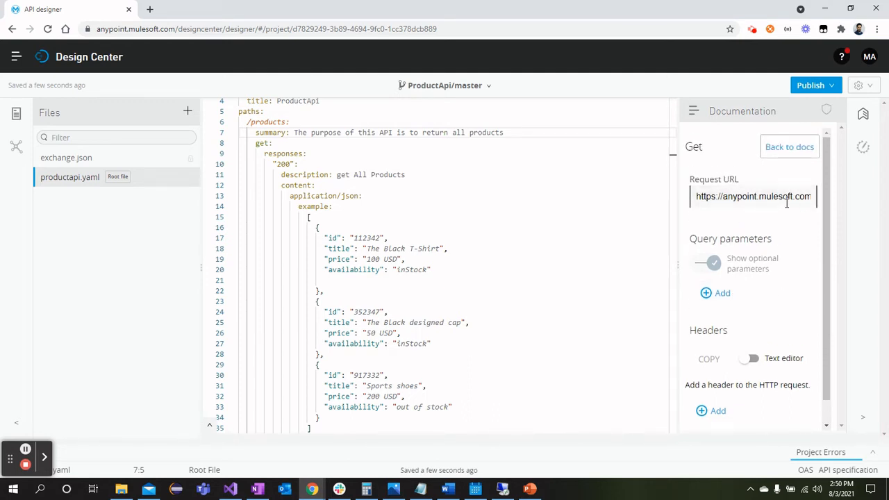
pyautogui.scroll(-3)
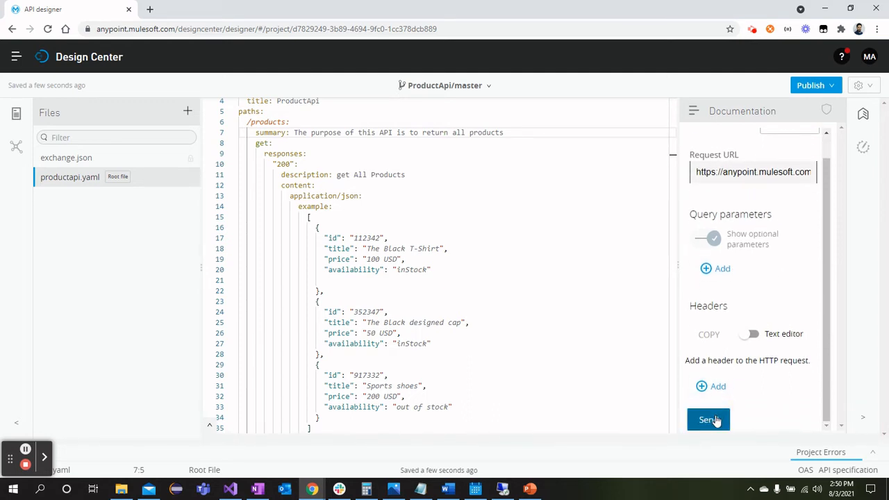
pyautogui.click(707, 418)
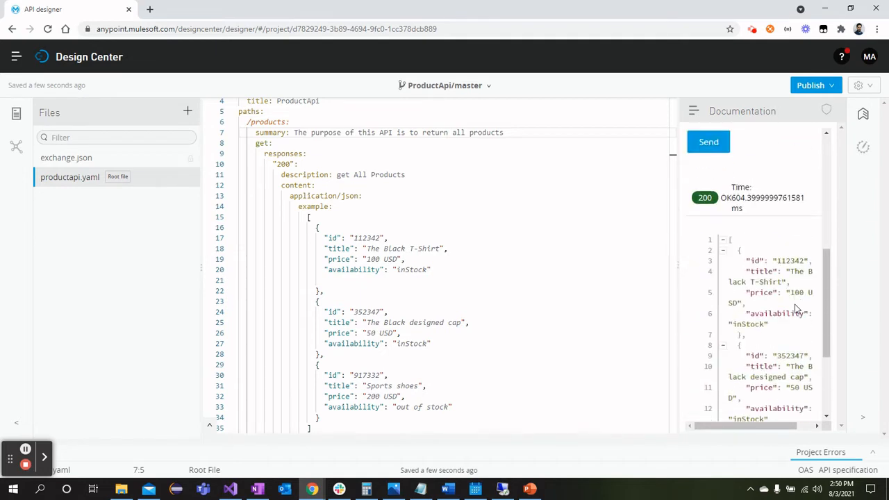
pyautogui.scroll(-3)
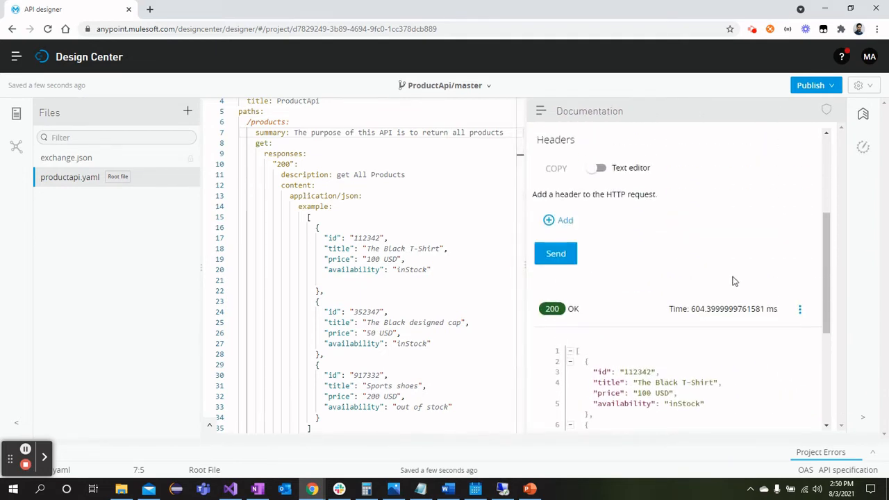
pyautogui.scroll(-3)
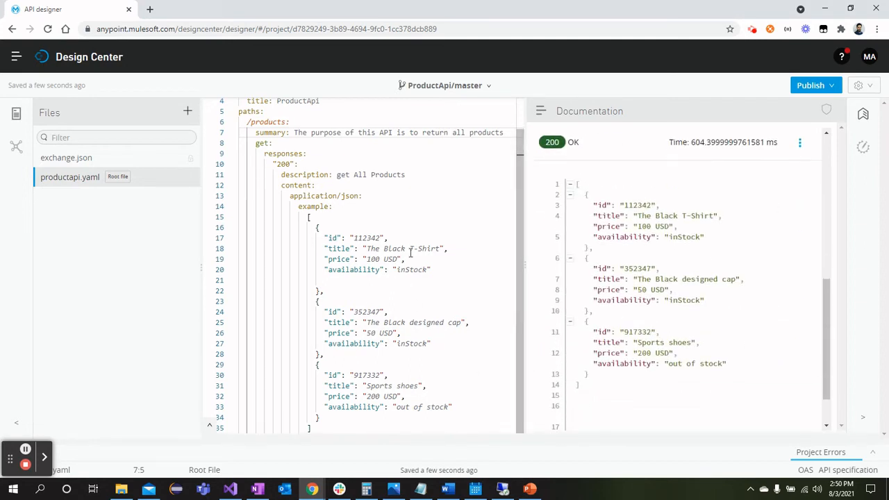
pyautogui.moveTo(332, 269)
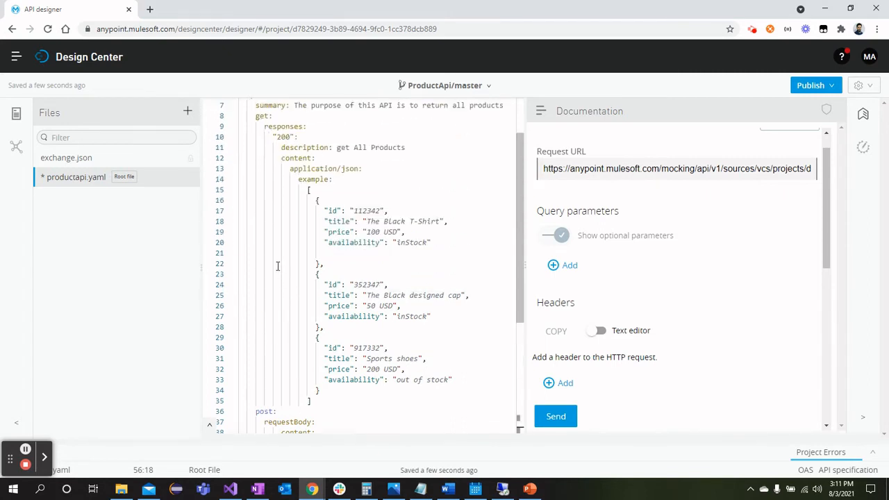
pyautogui.moveTo(260, 118)
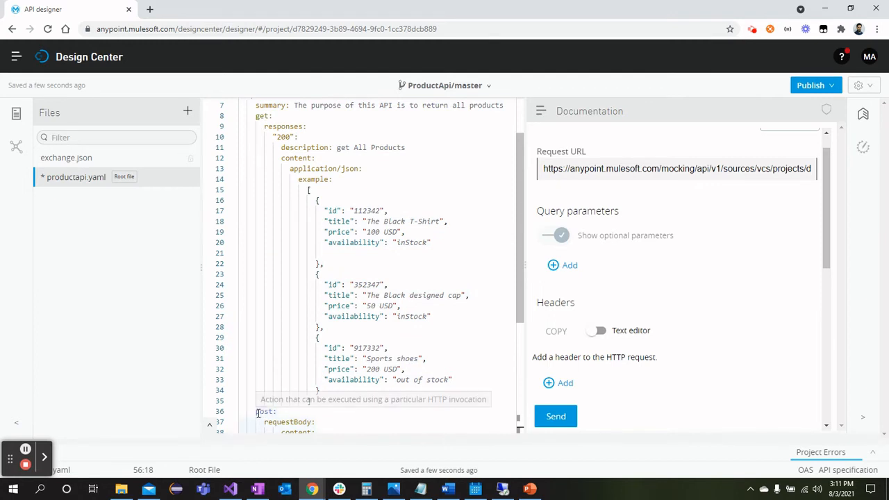
pyautogui.moveTo(265, 347)
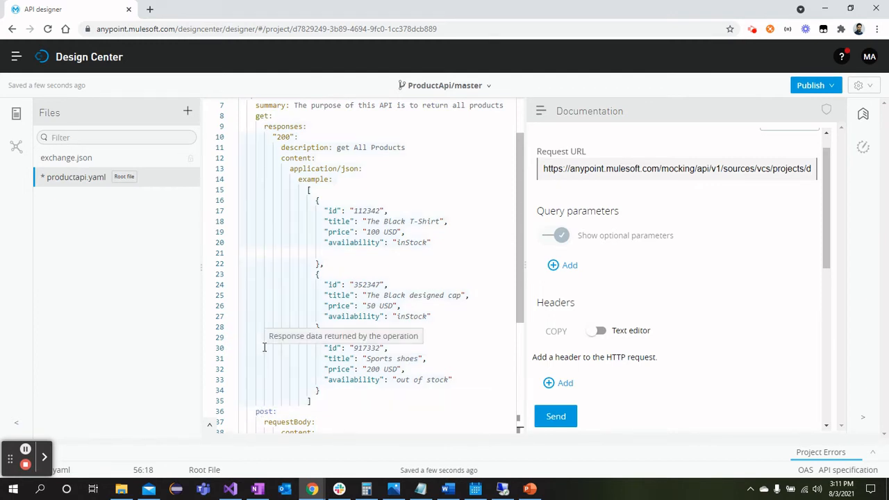
# - Add a post: block on /products with a title/price/availability schema and a 201 'Product added' response
pyautogui.scroll(-3)
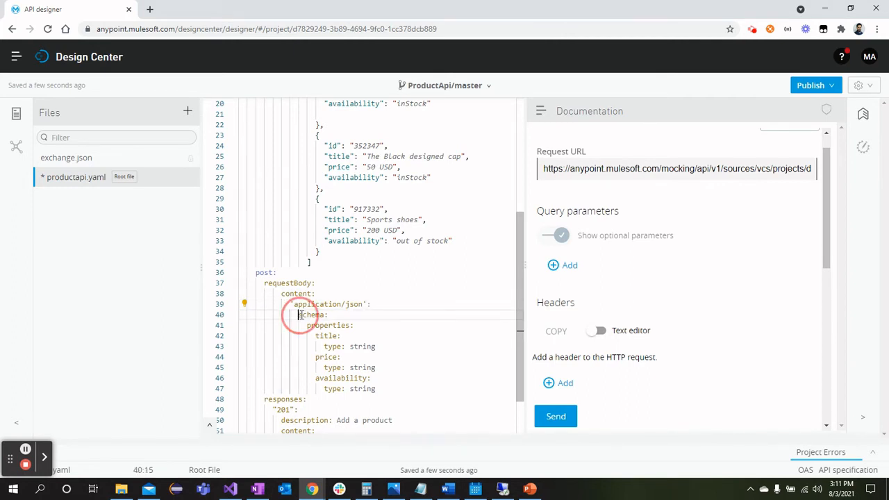
pyautogui.doubleClick(309, 314)
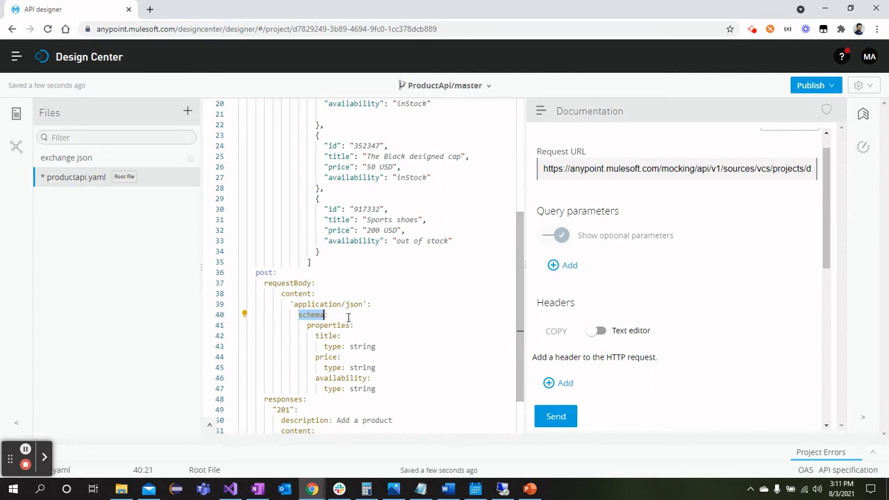
pyautogui.moveTo(393, 319)
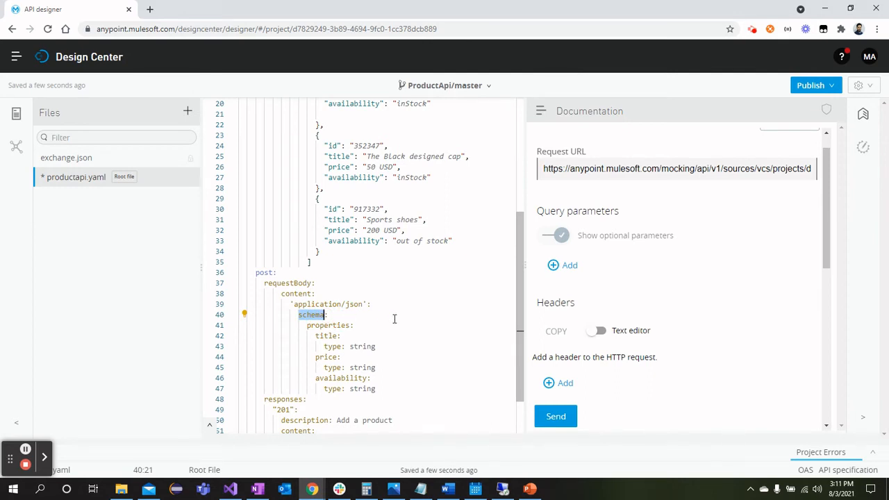
pyautogui.scroll(-3)
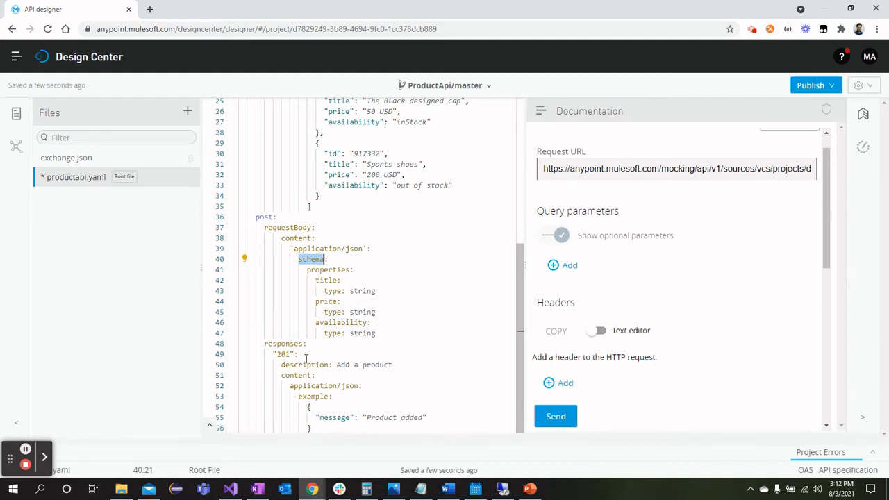
pyautogui.moveTo(306, 374)
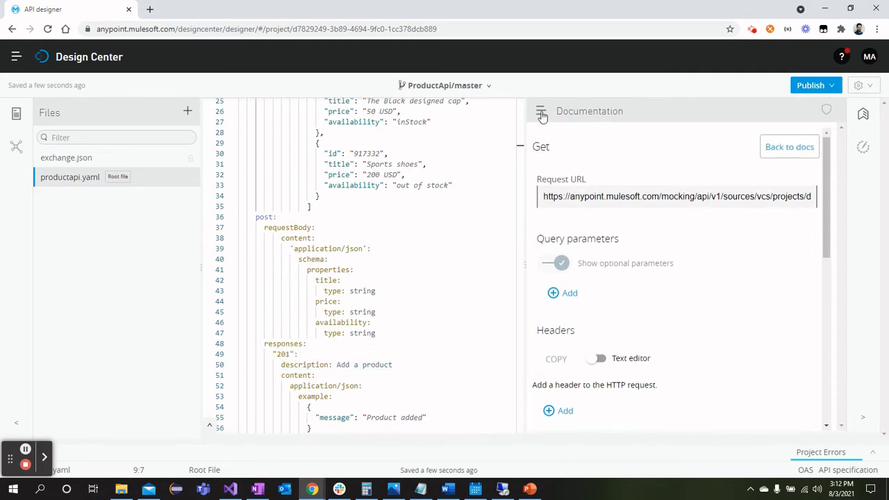
# - Bring up the Try it form for the POST /products operation in the documentation
pyautogui.click(540, 111)
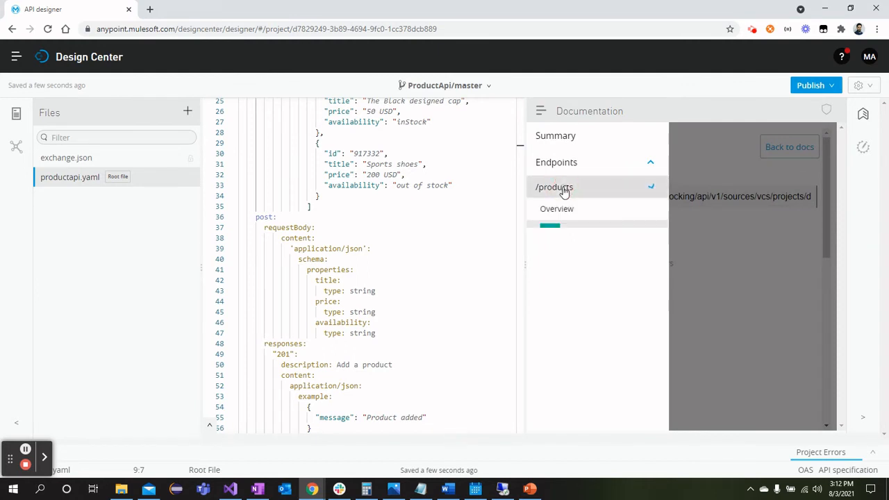
pyautogui.click(553, 187)
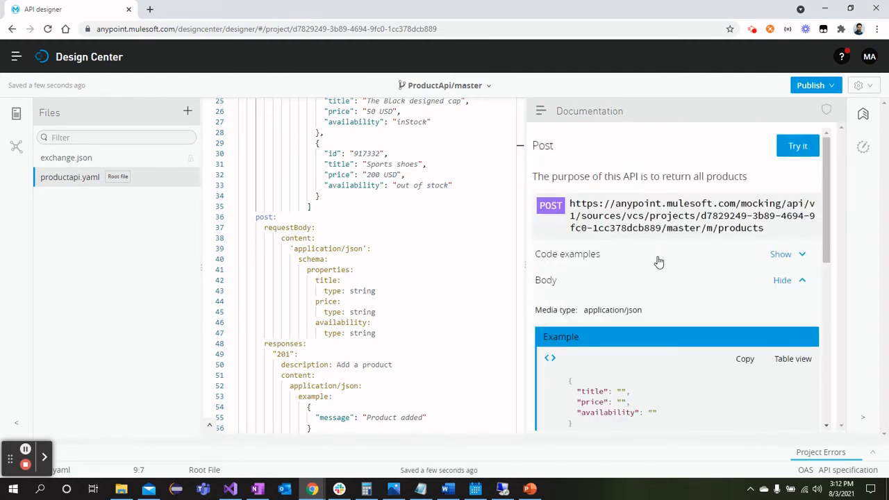
pyautogui.scroll(-3)
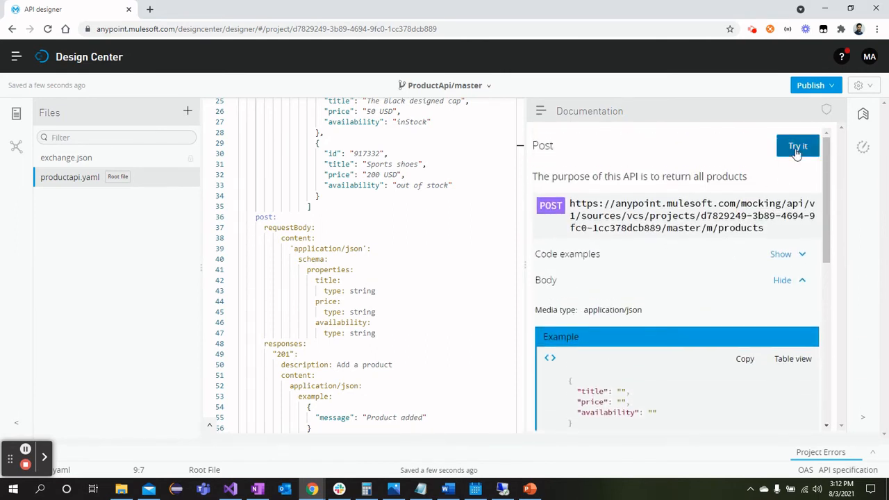
pyautogui.click(797, 146)
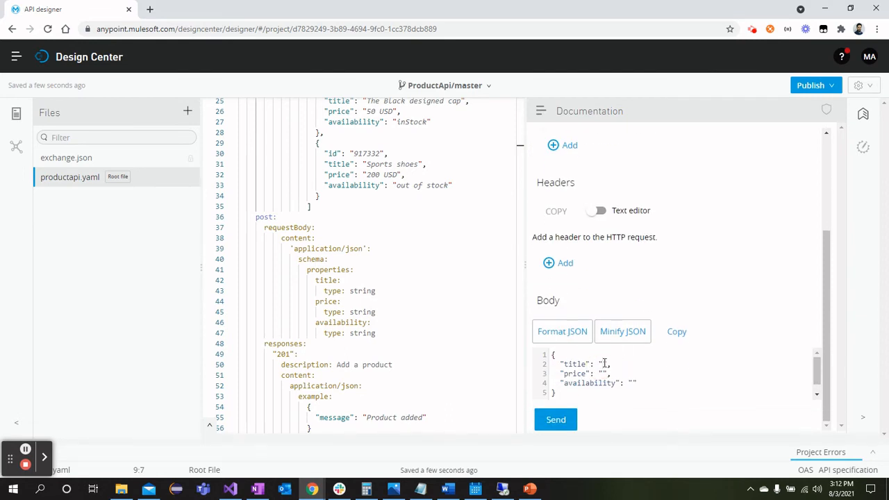
# - Send a mock POST with The black cap, 90 USD, inStock and get 201 Created
pyautogui.write('the')
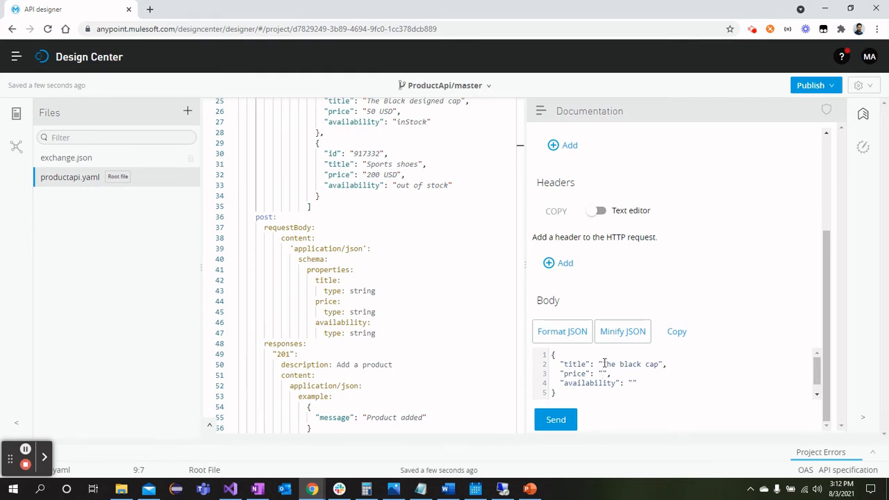
pyautogui.write('90 USD')
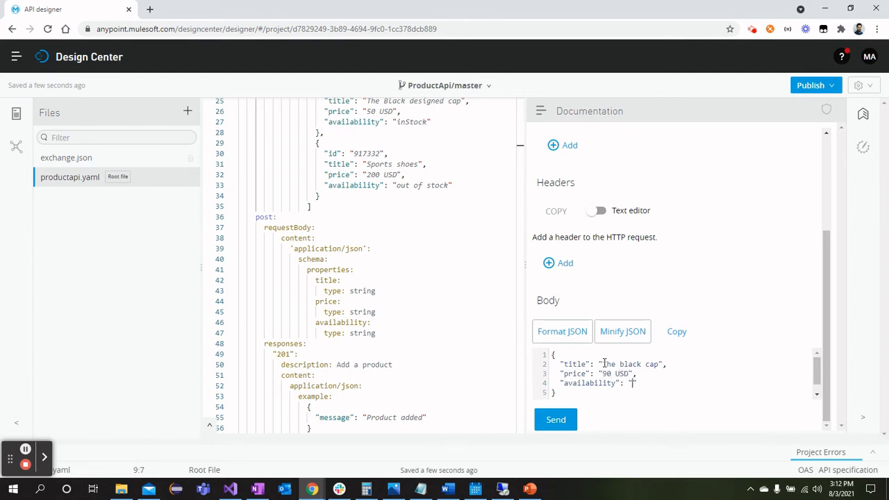
pyautogui.write('inStock"')
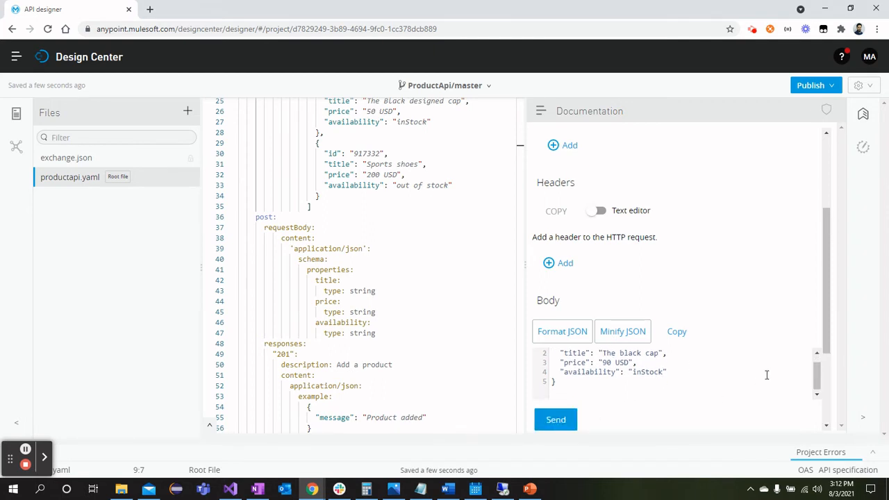
pyautogui.click(555, 419)
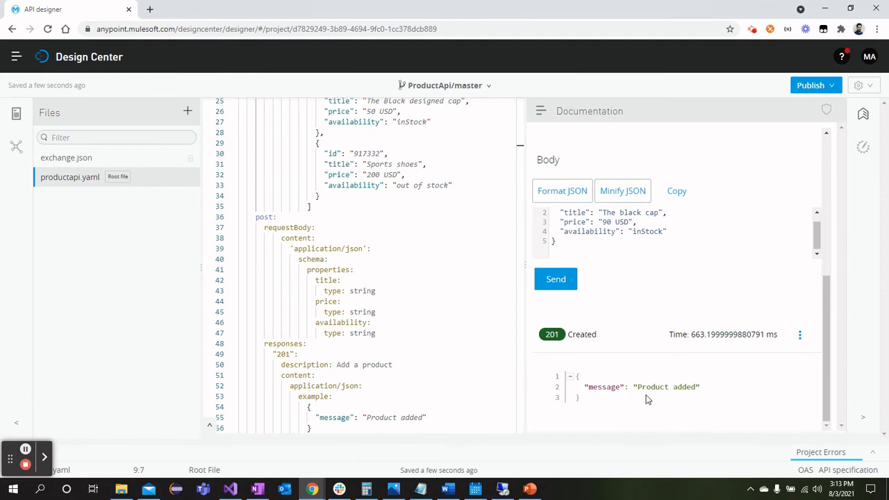
pyautogui.moveTo(361, 418)
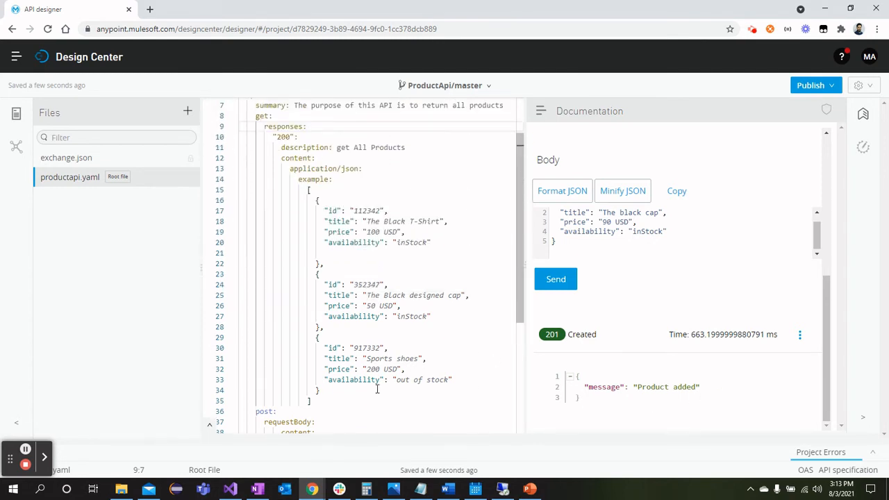
# - Scroll the YAML back to its opening lines while the 201 'Product added' result stays shown
pyautogui.scroll(3)
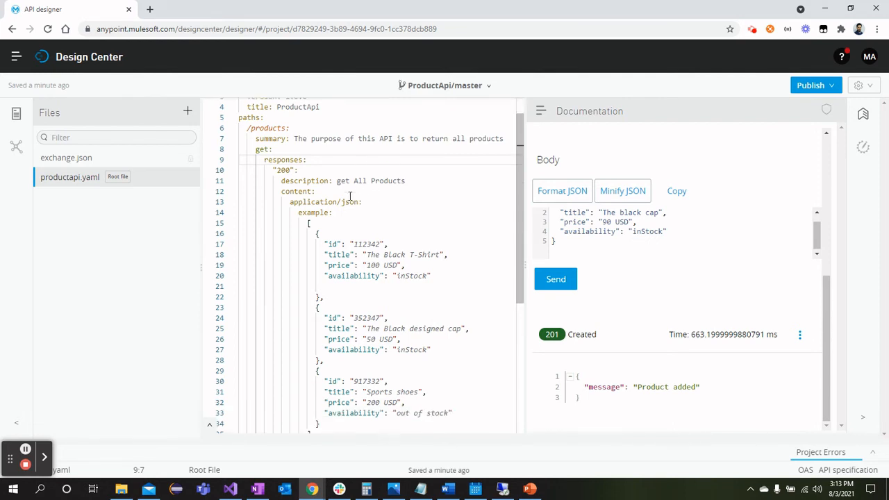
pyautogui.scroll(-3)
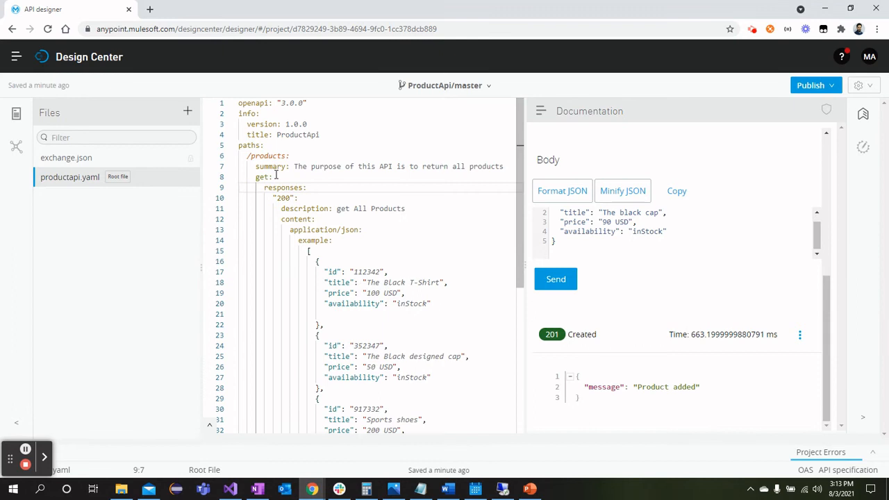
pyautogui.moveTo(283, 173)
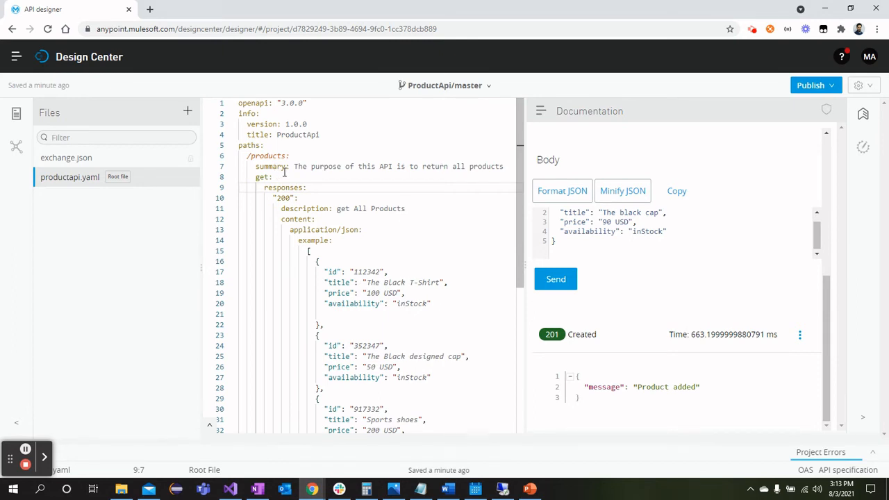
pyautogui.moveTo(832, 111)
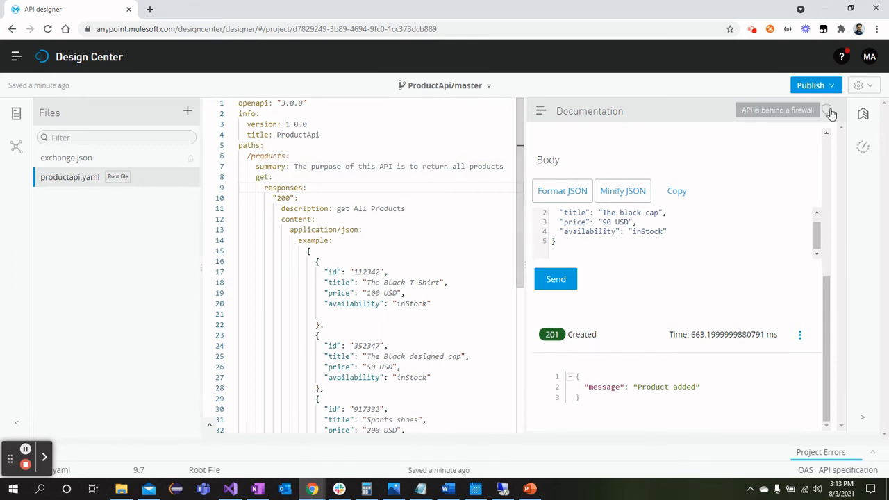
pyautogui.scroll(-3)
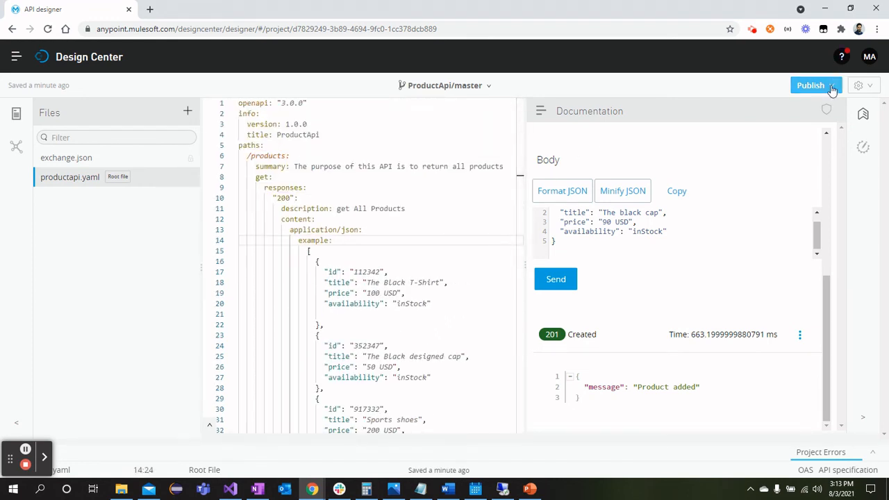
# - Publish ProductApi to Exchange as asset version 1.0.0
pyautogui.click(812, 86)
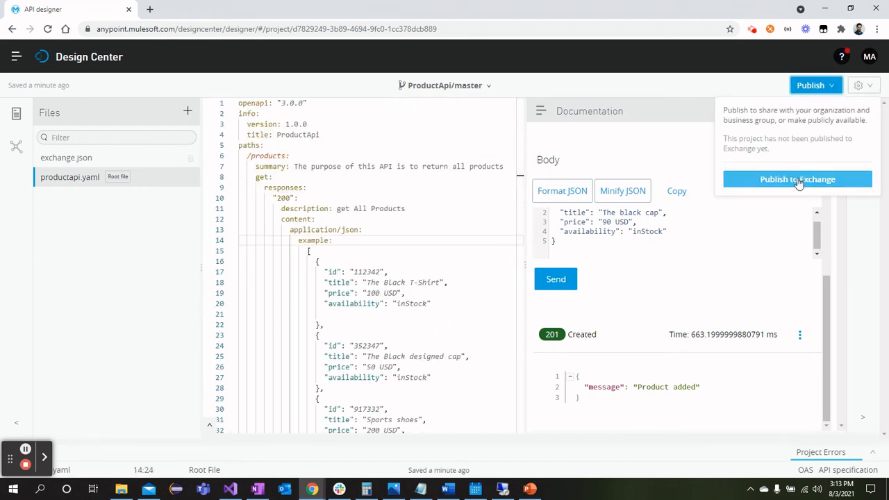
pyautogui.click(797, 180)
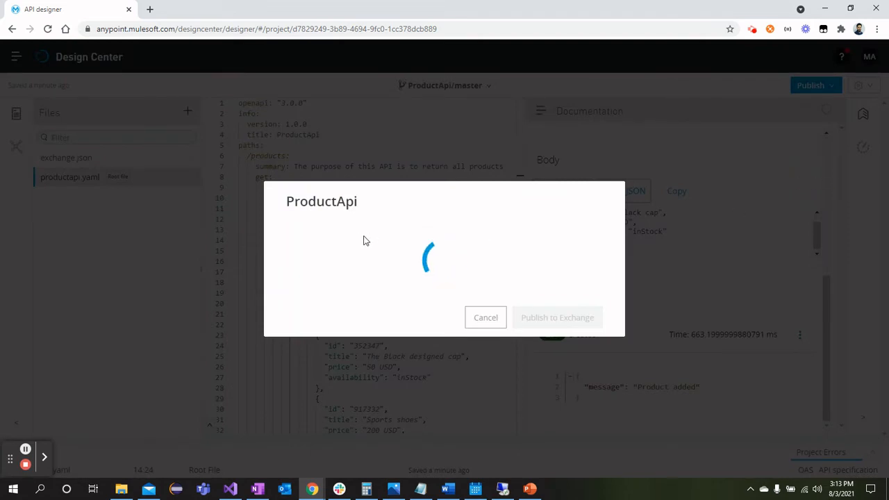
pyautogui.moveTo(394, 242)
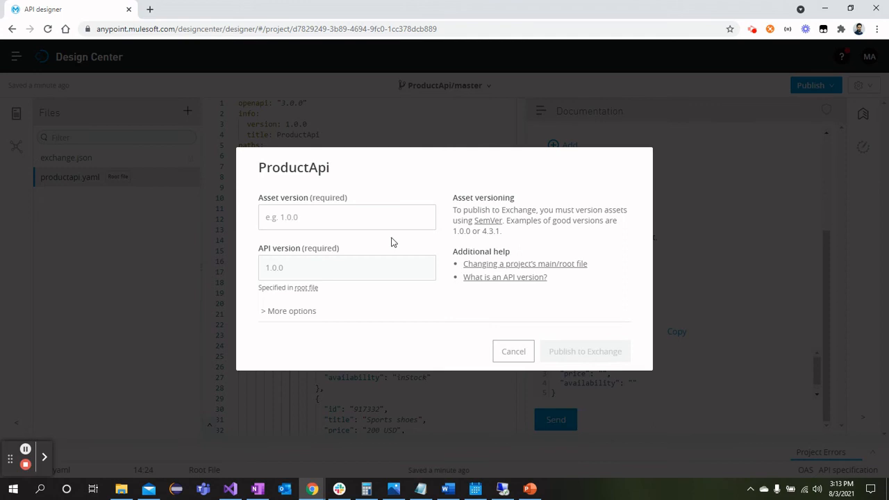
pyautogui.write('1')
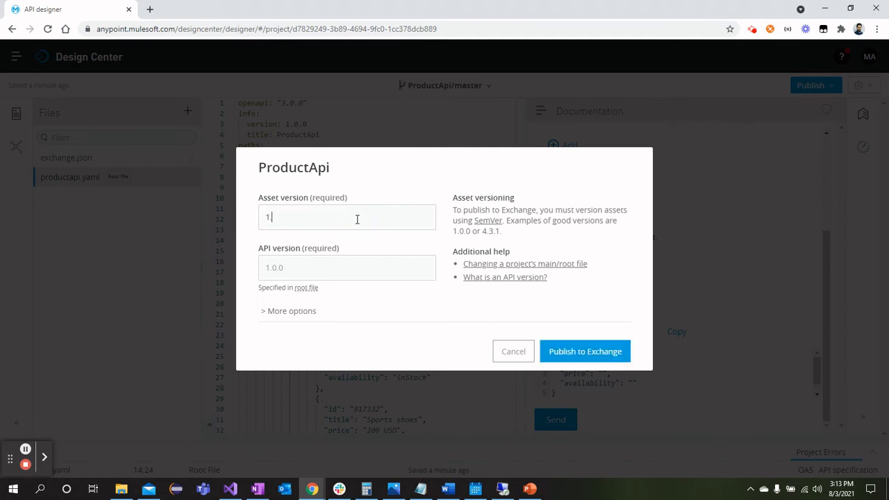
pyautogui.write('.0.0')
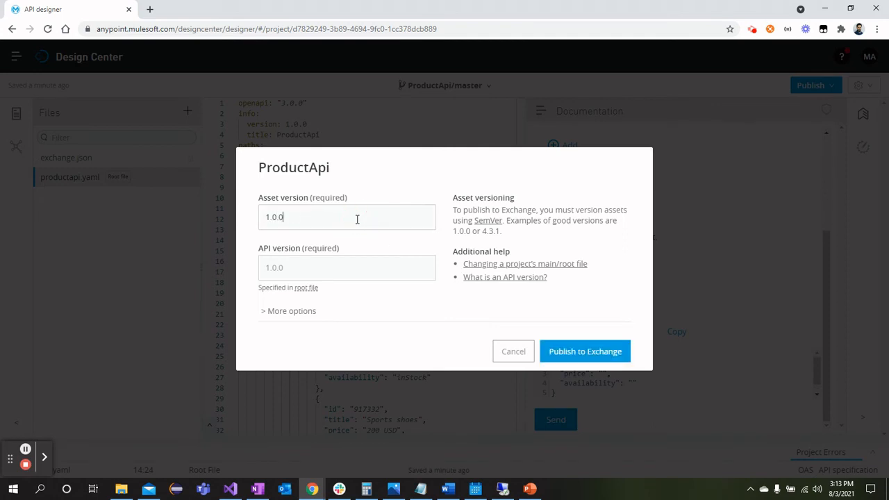
pyautogui.click(585, 351)
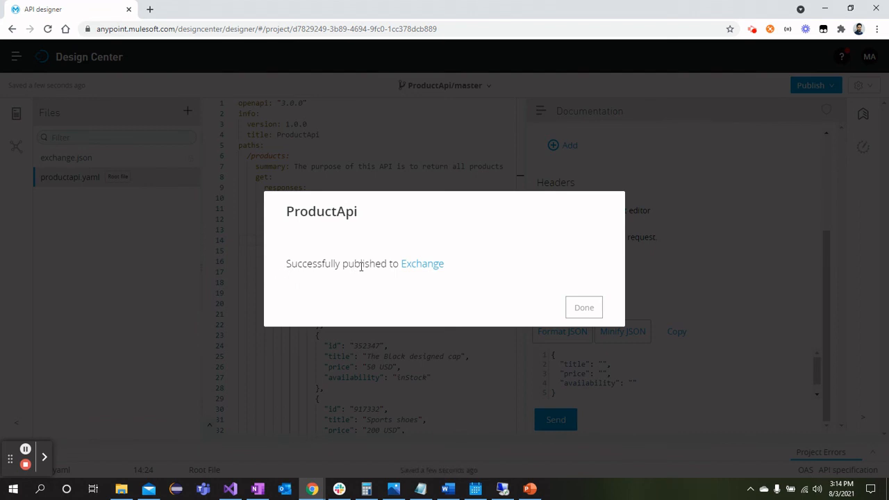
pyautogui.moveTo(421, 263)
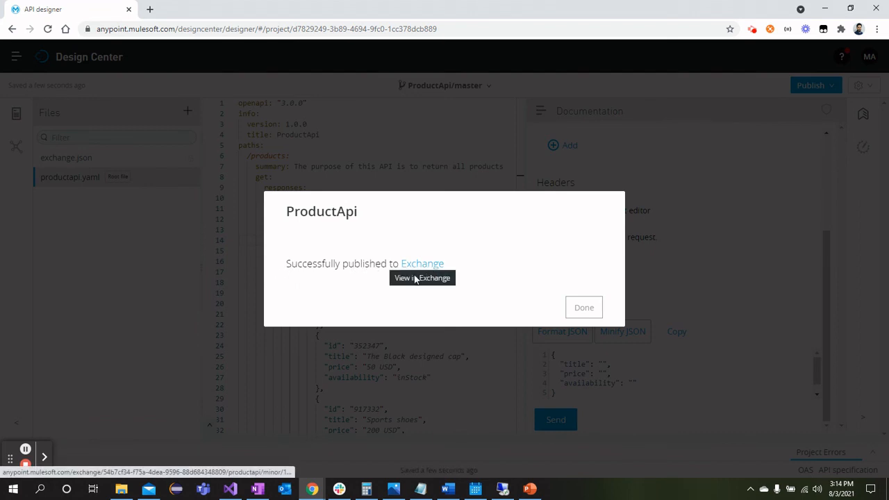
# - View ProductApi in Exchange and send a mock GET /products returning 200 OK
pyautogui.click(422, 278)
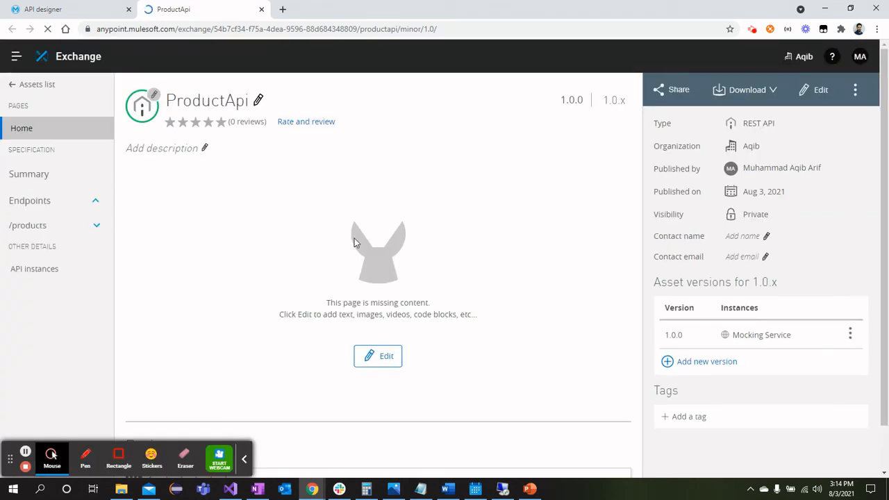
pyautogui.moveTo(240, 459)
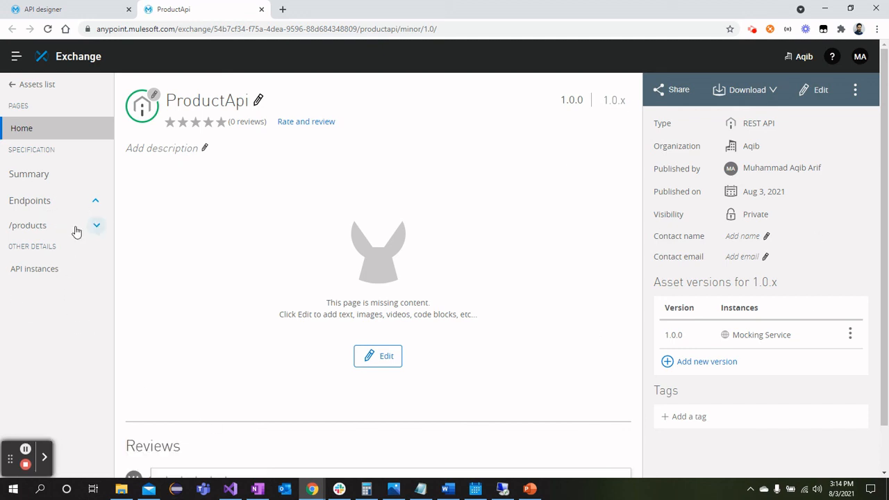
pyautogui.click(96, 225)
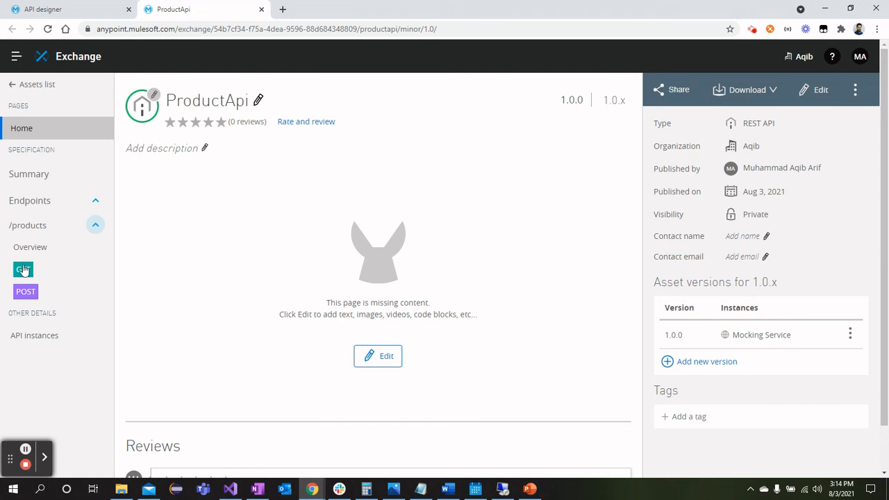
pyautogui.click(23, 269)
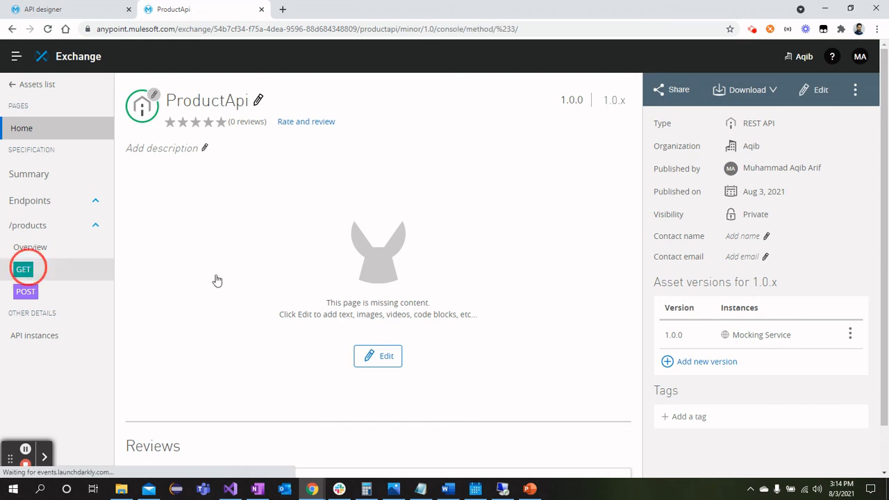
pyautogui.click(22, 269)
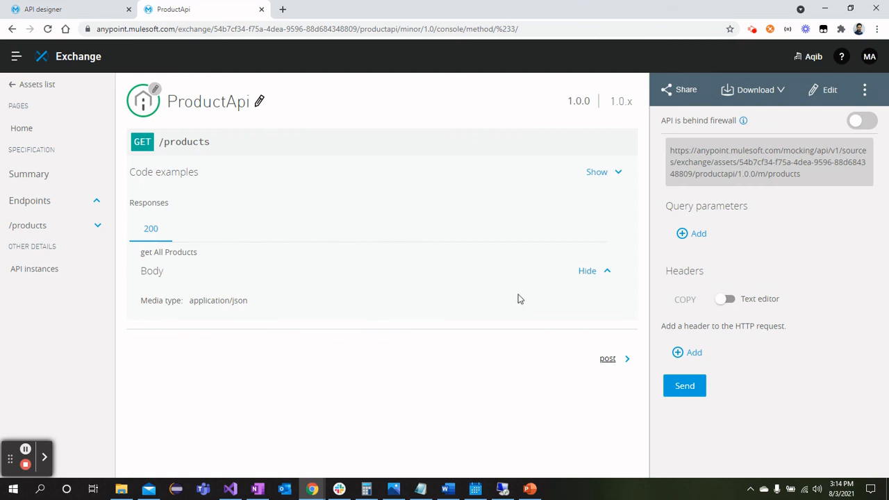
pyautogui.moveTo(717, 220)
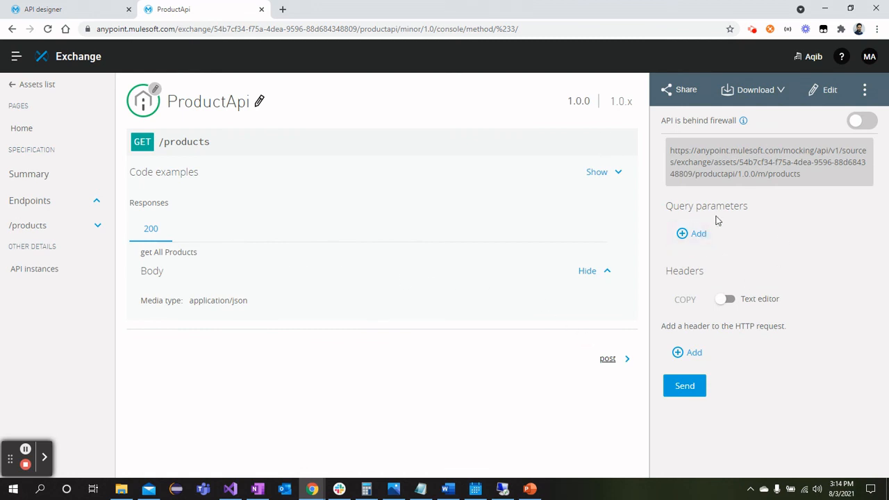
pyautogui.click(683, 386)
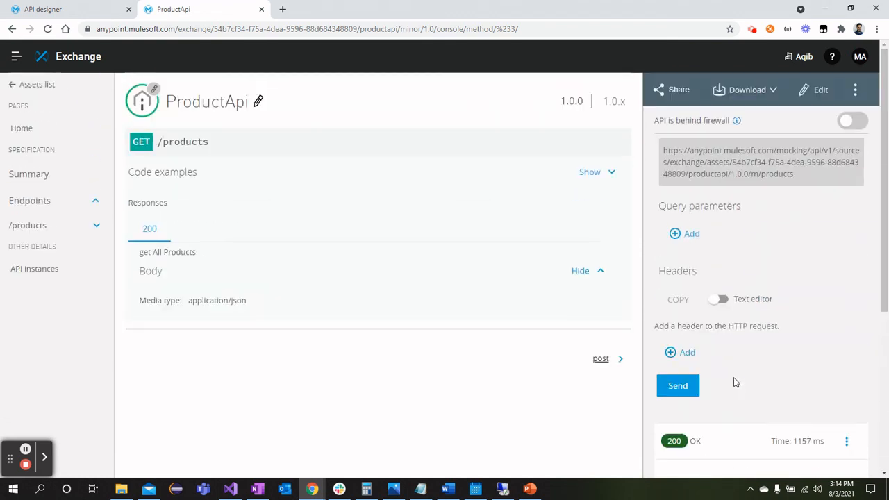
pyautogui.moveTo(748, 386)
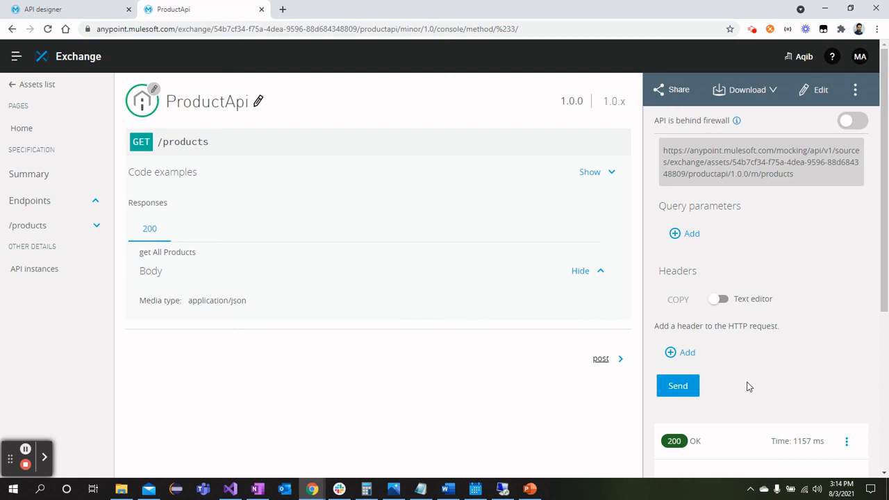
# - Send a POST /products with title 'The t-shirt', price '50 USD', availability 'inStock' to the mock and get 201 Created
pyautogui.click(28, 290)
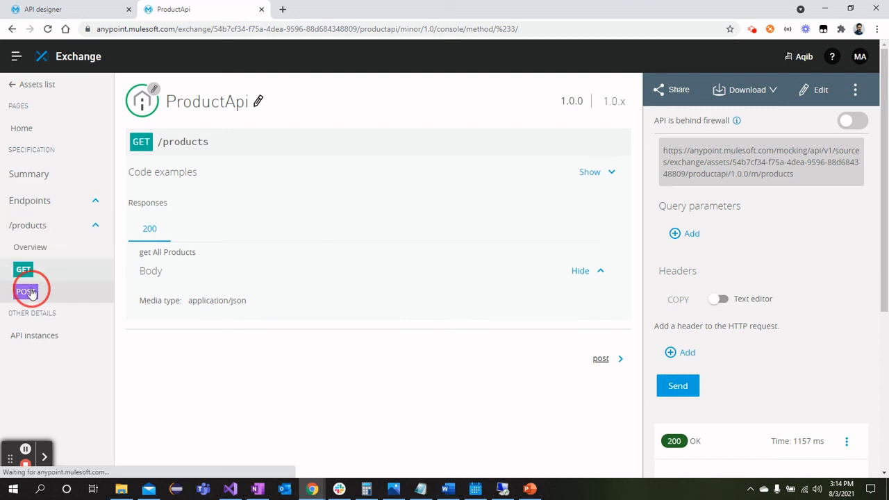
pyautogui.click(26, 289)
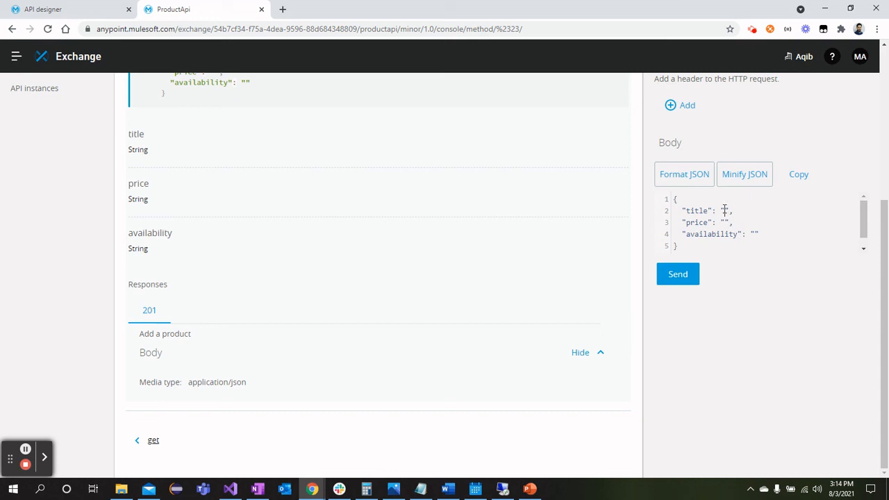
pyautogui.write('The t-shirt')
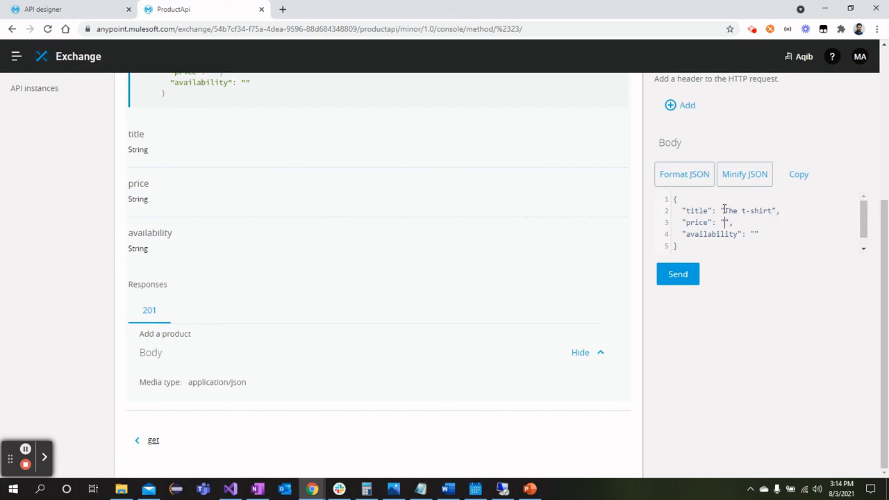
pyautogui.write('50 U')
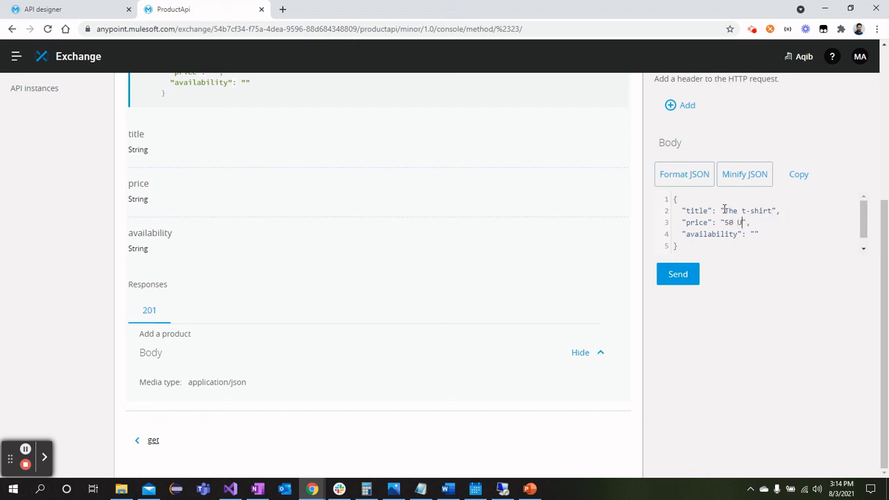
pyautogui.write('SD')
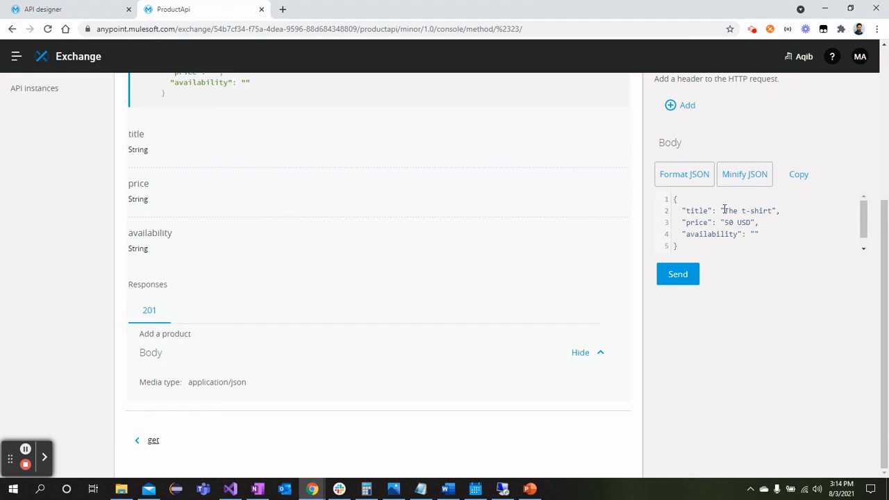
pyautogui.write('out')
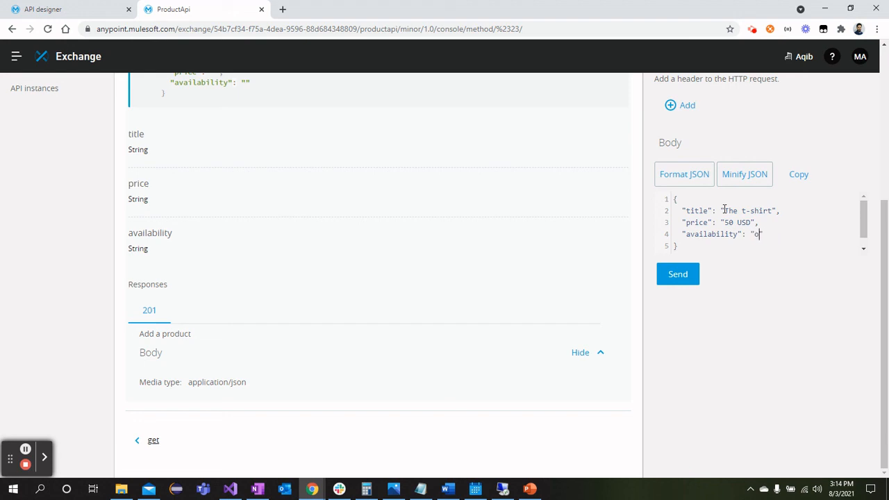
pyautogui.write('inStock"')
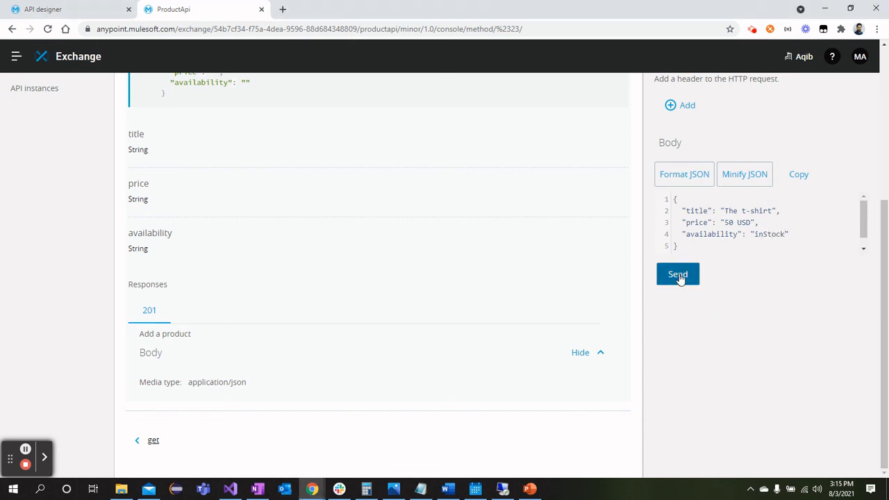
pyautogui.click(677, 274)
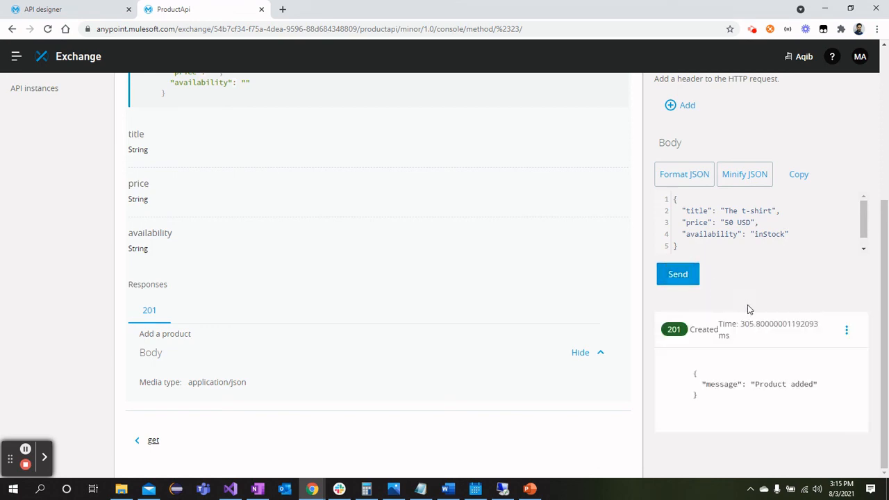